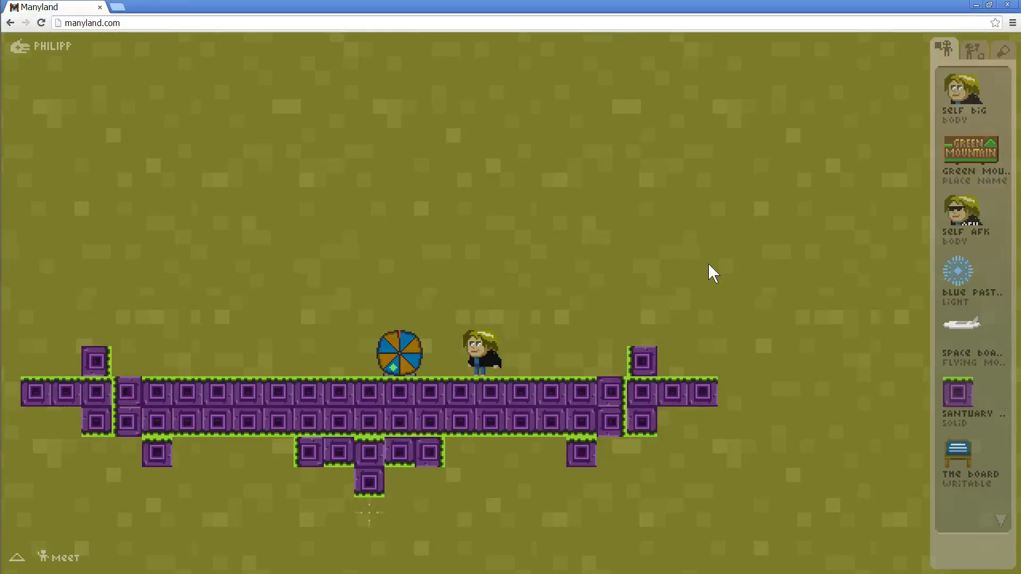
{"action": "mouse_move", "coordinate": [698, 277]}
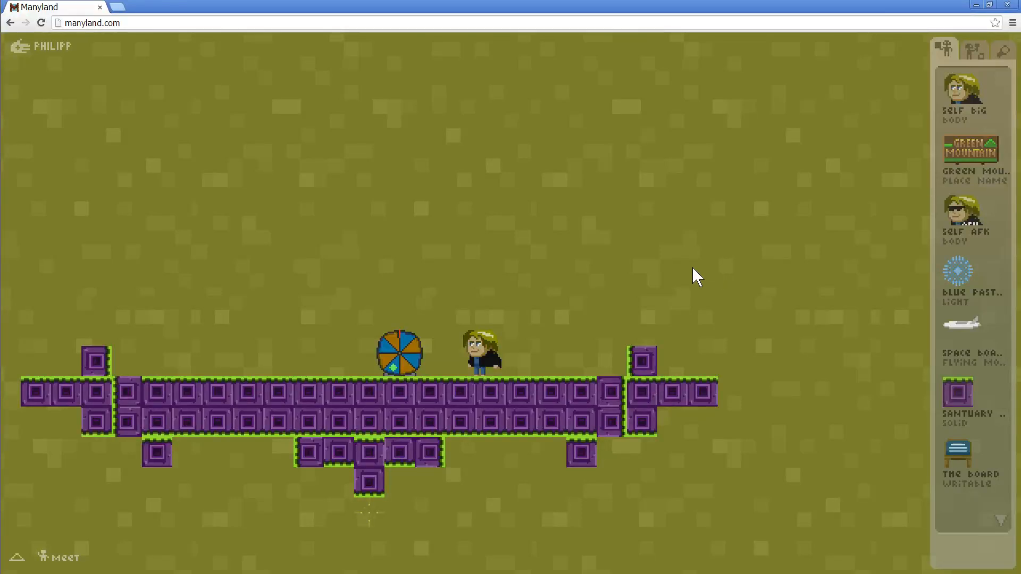
{"action": "mouse_move", "coordinate": [410, 381]}
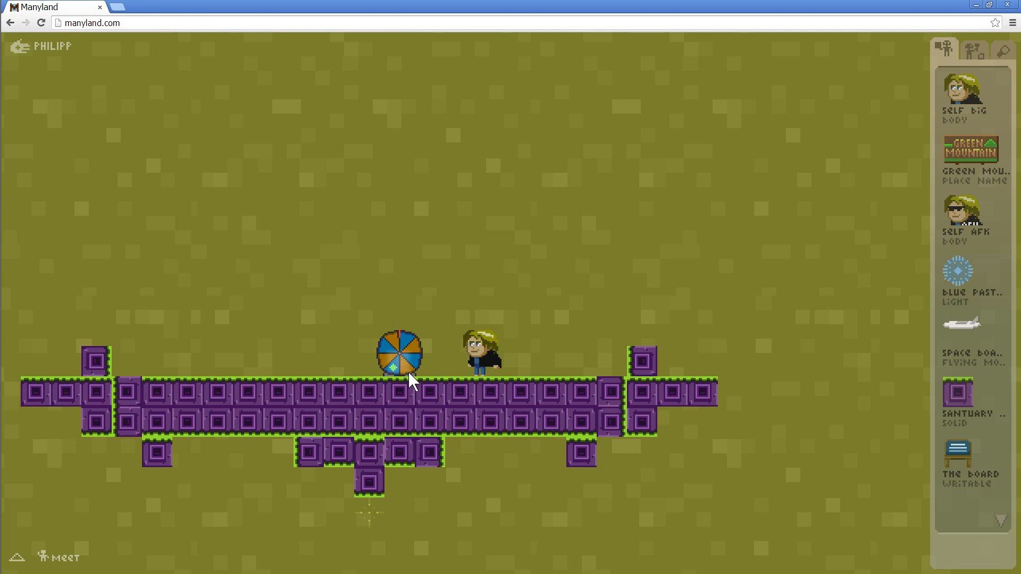
{"action": "mouse_move", "coordinate": [521, 280]}
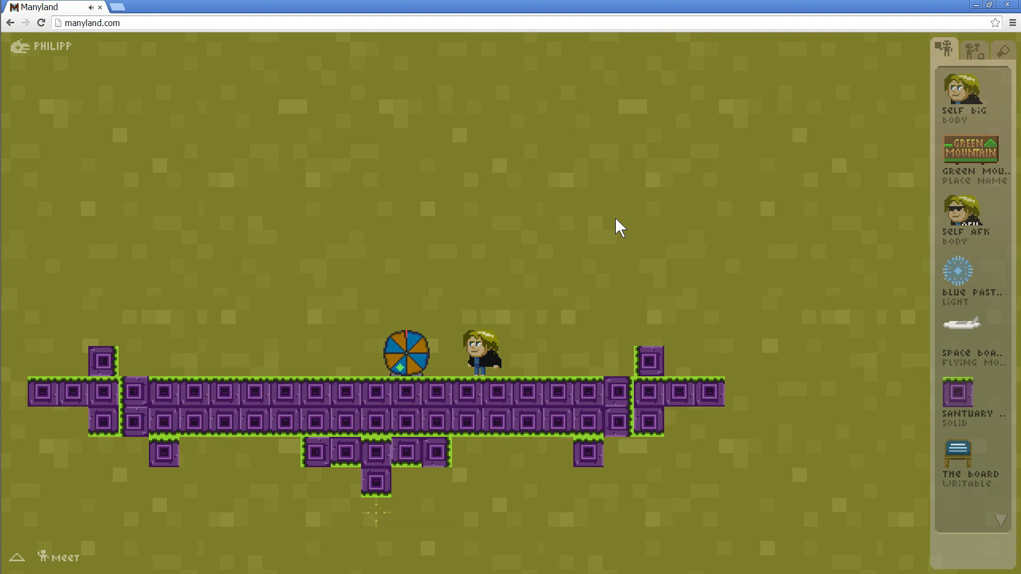
{"action": "mouse_move", "coordinate": [404, 381]}
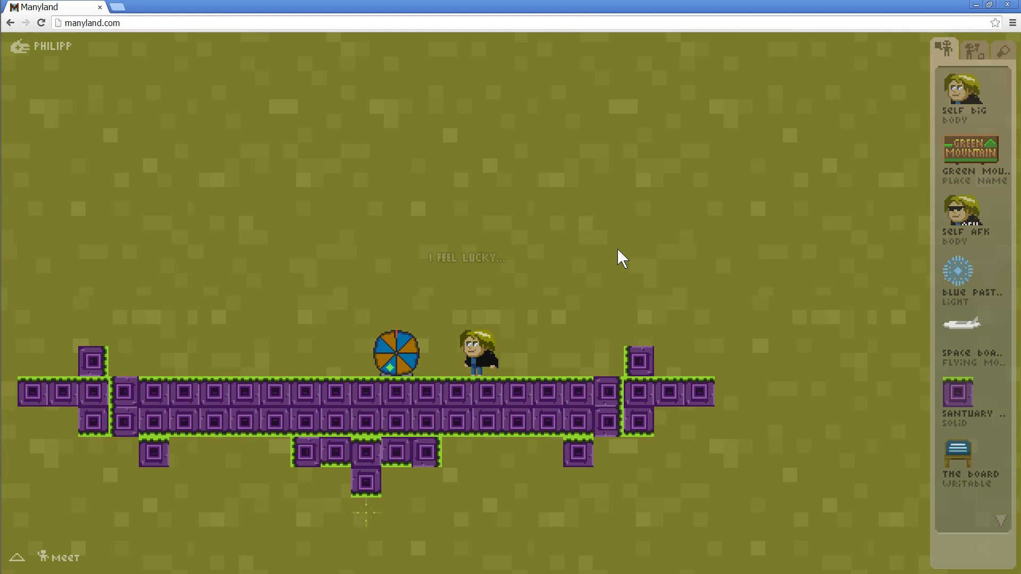
{"action": "mouse_move", "coordinate": [546, 325]}
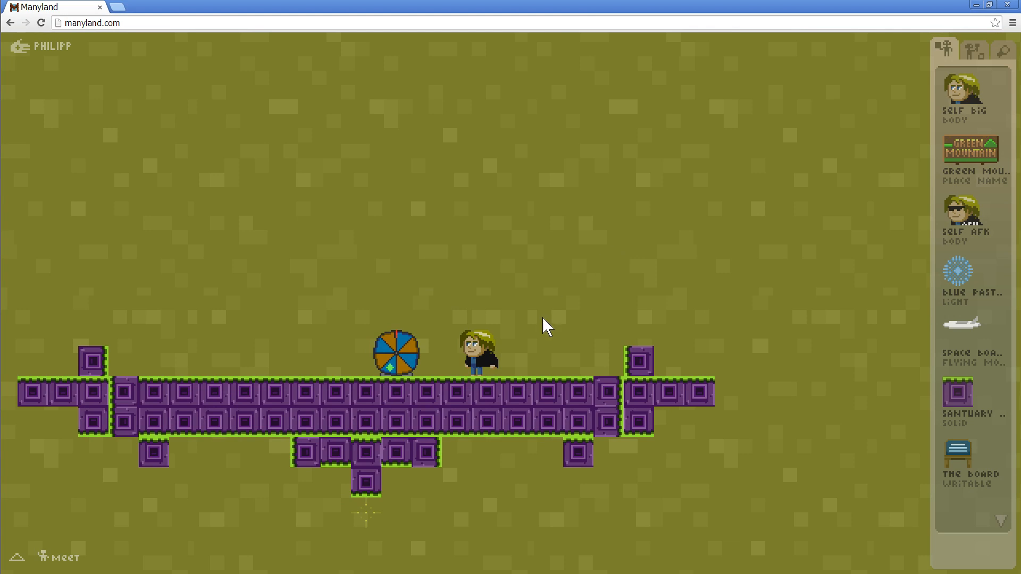
{"action": "mouse_move", "coordinate": [423, 357]}
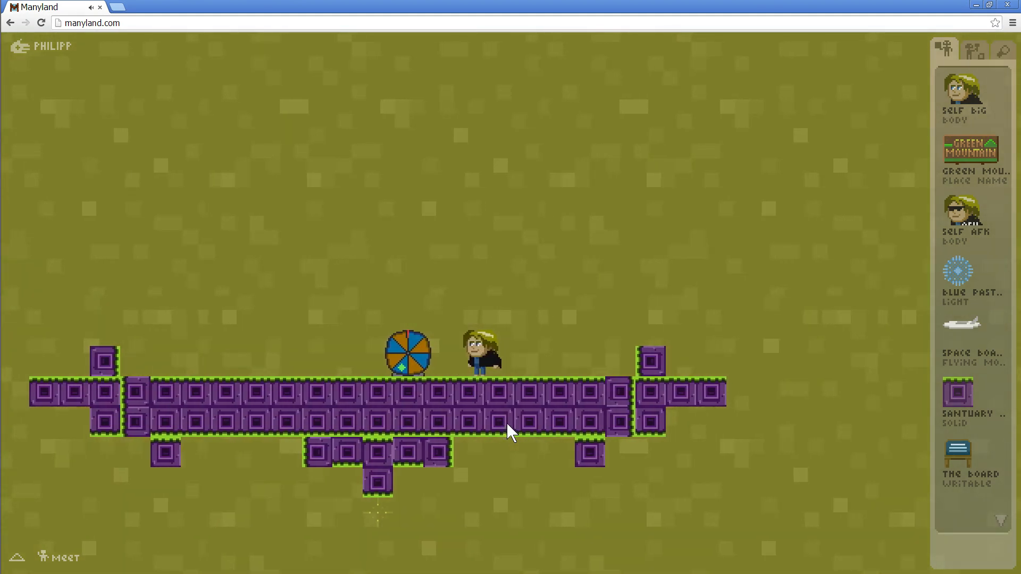
{"action": "mouse_move", "coordinate": [389, 337]}
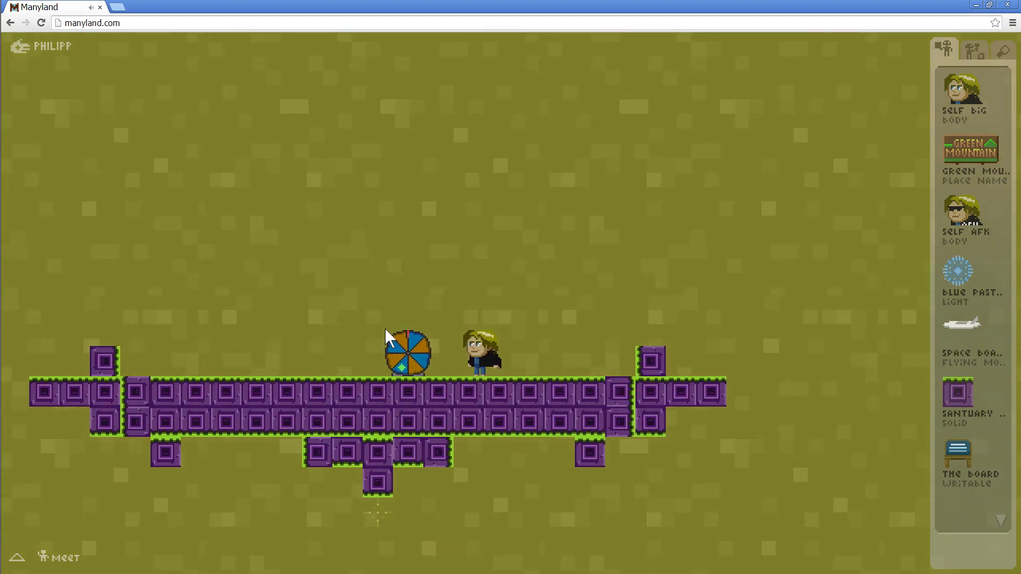
{"action": "mouse_move", "coordinate": [416, 383]}
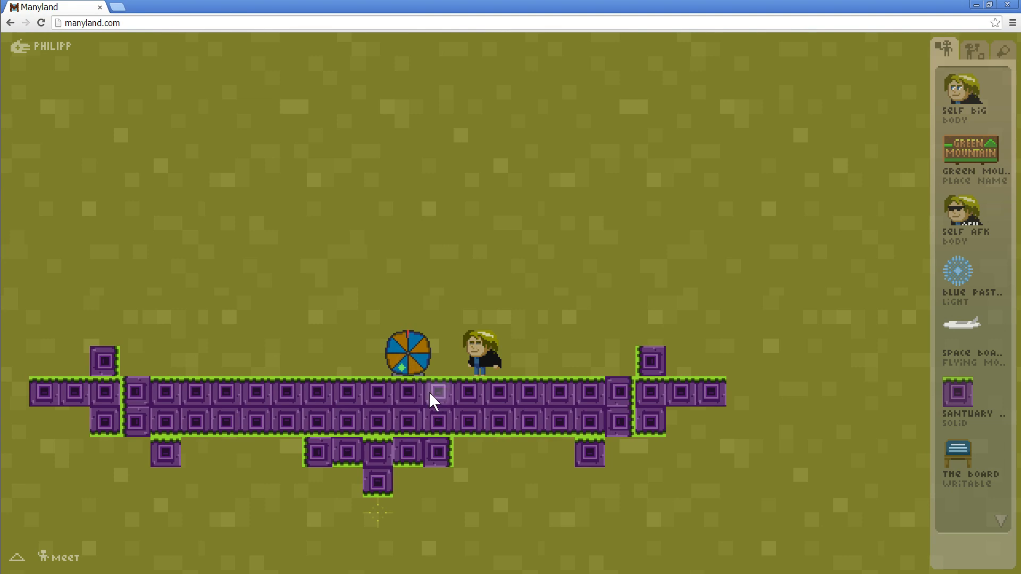
Open the spinning wheel block in the creator and view its first frame
{"action": "left_click", "coordinate": [973, 50]}
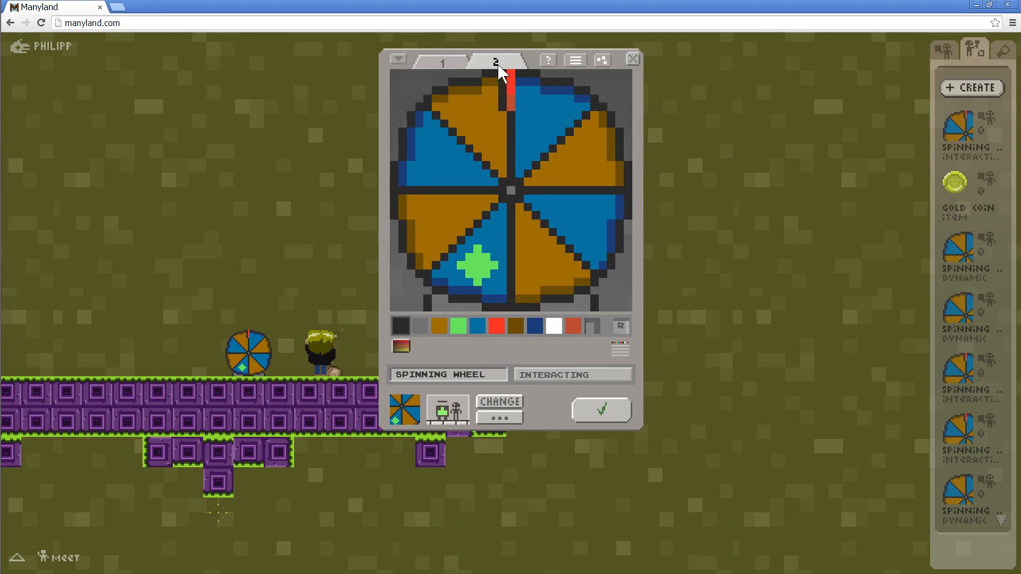
{"action": "left_click", "coordinate": [441, 63]}
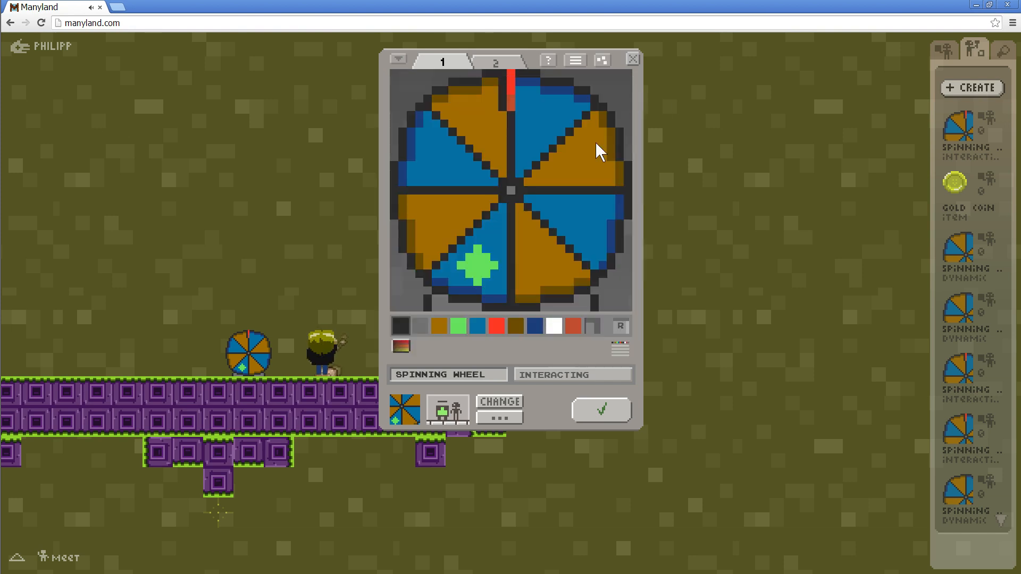
{"action": "mouse_move", "coordinate": [583, 65]}
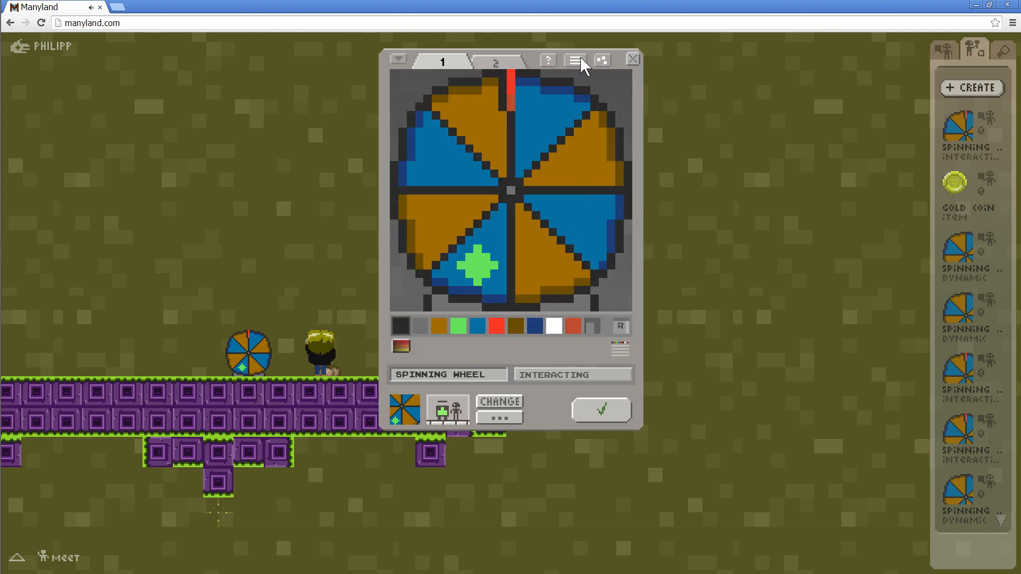
Show the wheel's behaviour script and highlight the TOUCHES trigger and /SPINNING WHEEL reference
{"action": "left_click", "coordinate": [574, 59]}
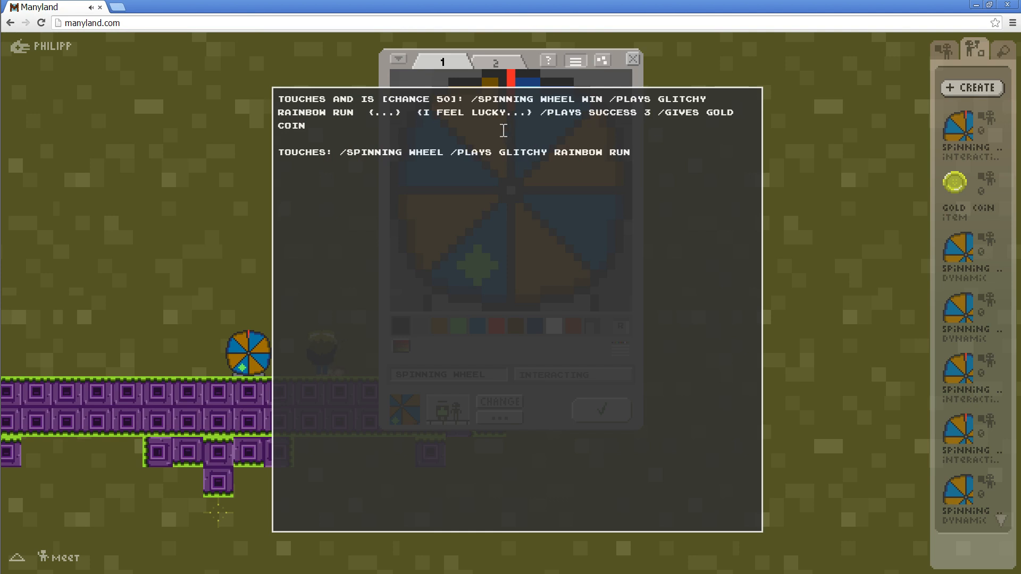
{"action": "mouse_move", "coordinate": [468, 97]}
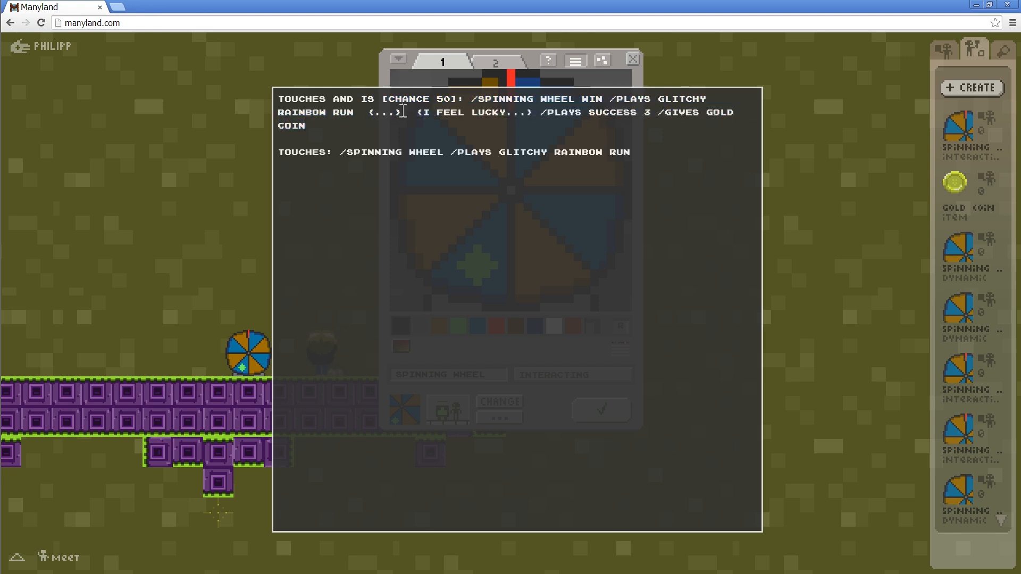
{"action": "double_click", "coordinate": [304, 153]}
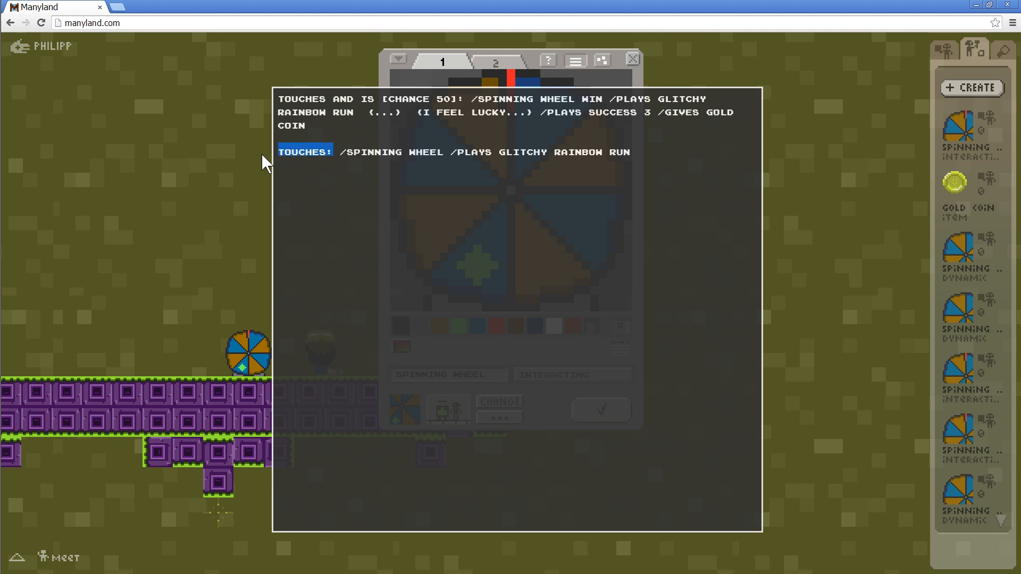
{"action": "mouse_move", "coordinate": [343, 151]}
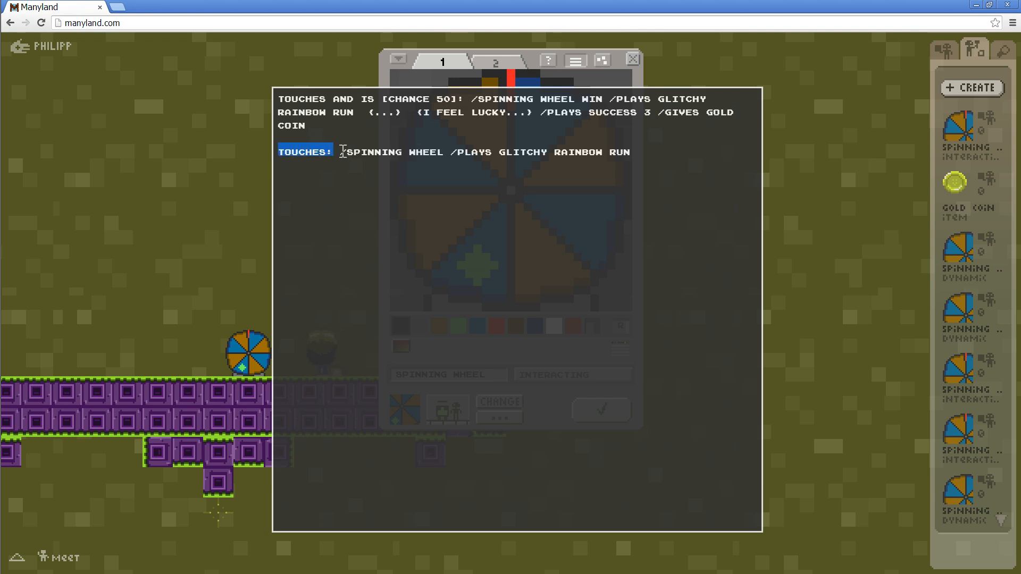
{"action": "double_click", "coordinate": [390, 152]}
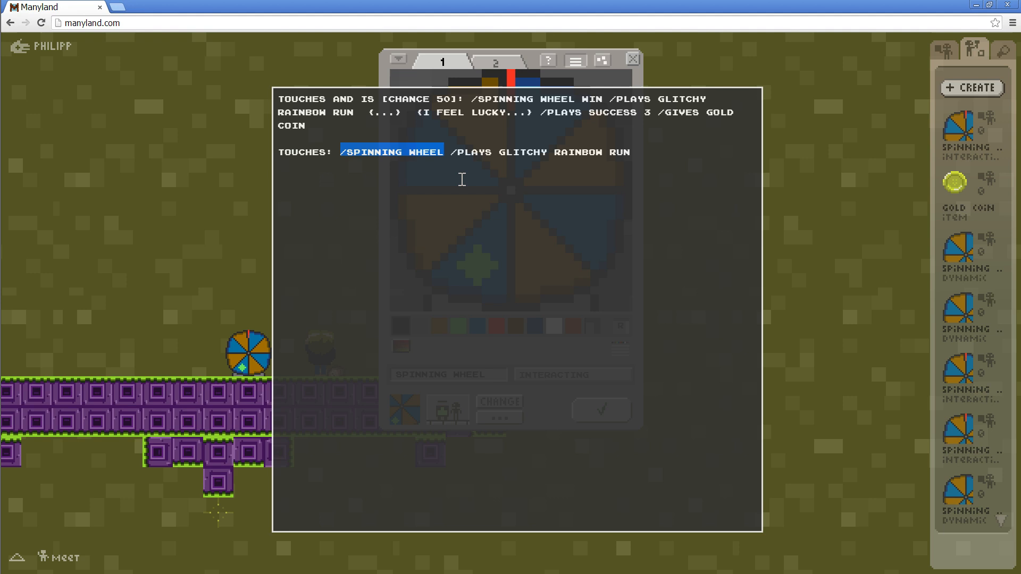
{"action": "mouse_move", "coordinate": [514, 115]}
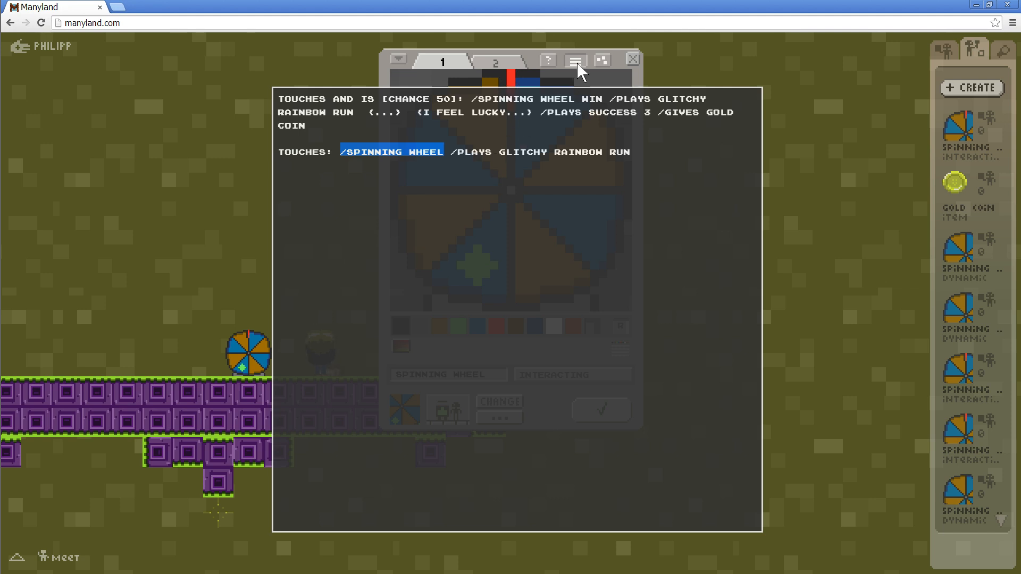
{"action": "mouse_move", "coordinate": [655, 157]}
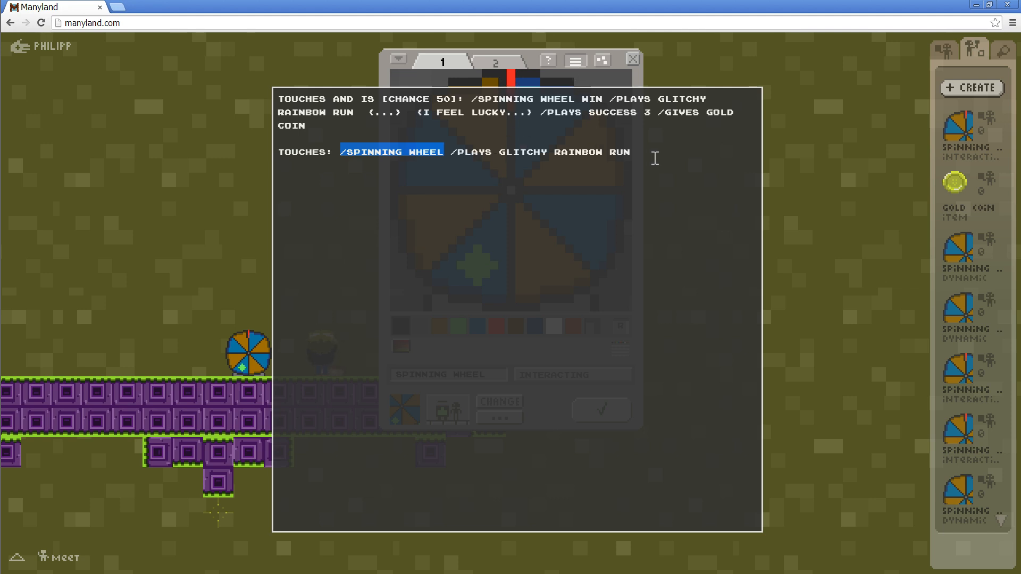
Close the script and list the creations it references, including the gold coin
{"action": "left_click", "coordinate": [573, 60]}
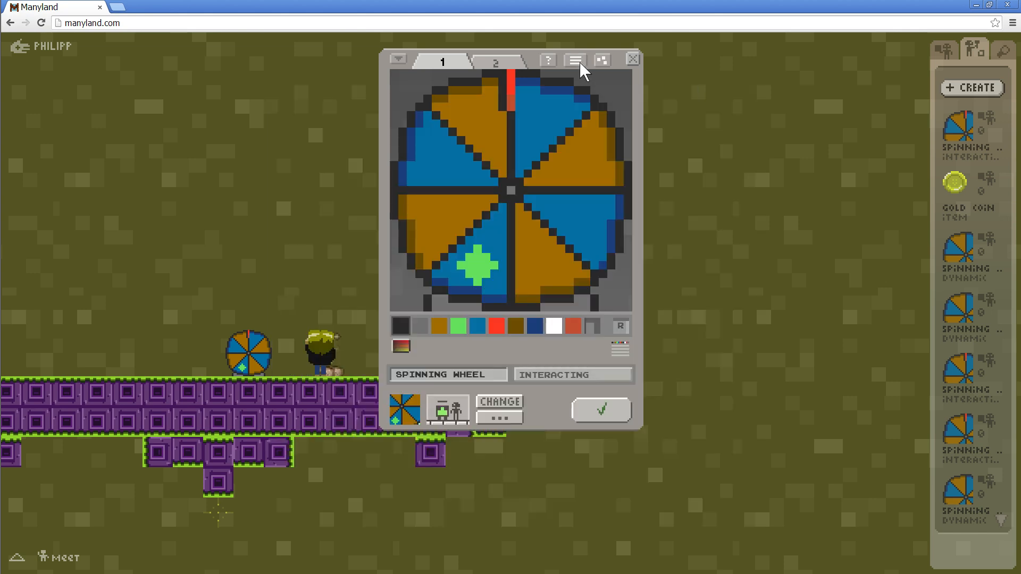
{"action": "mouse_move", "coordinate": [615, 374]}
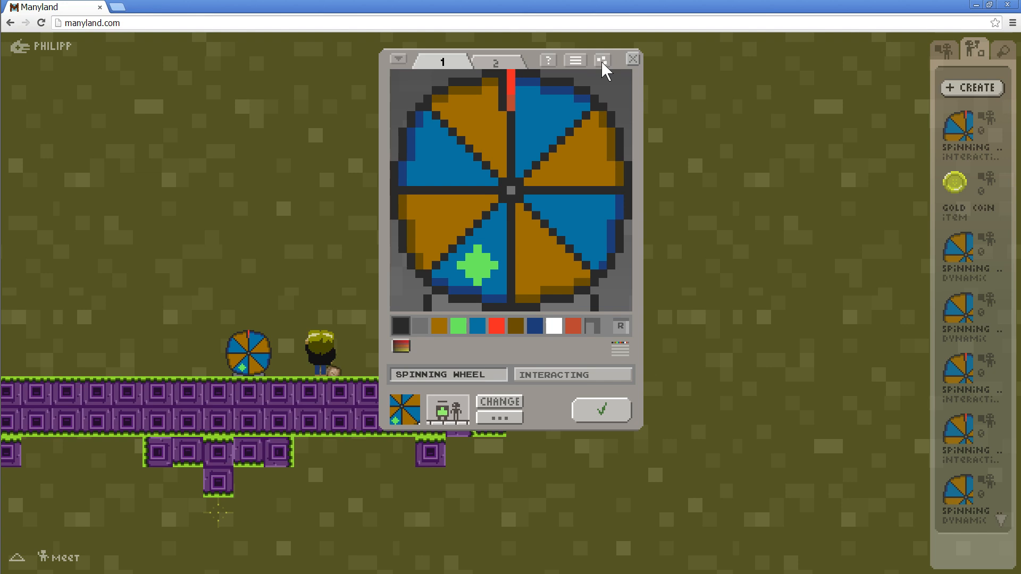
{"action": "left_click", "coordinate": [600, 59]}
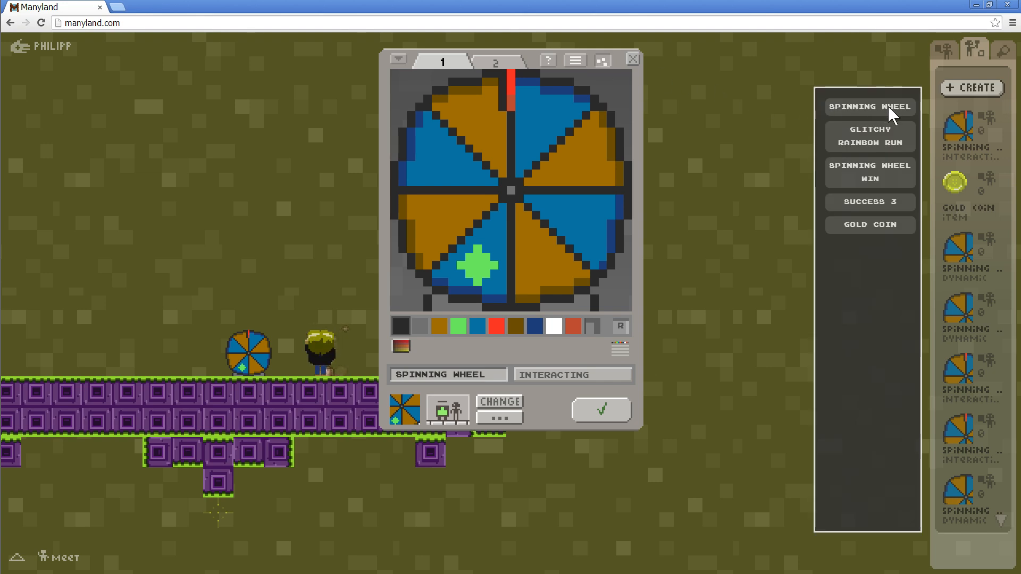
{"action": "mouse_move", "coordinate": [883, 99]}
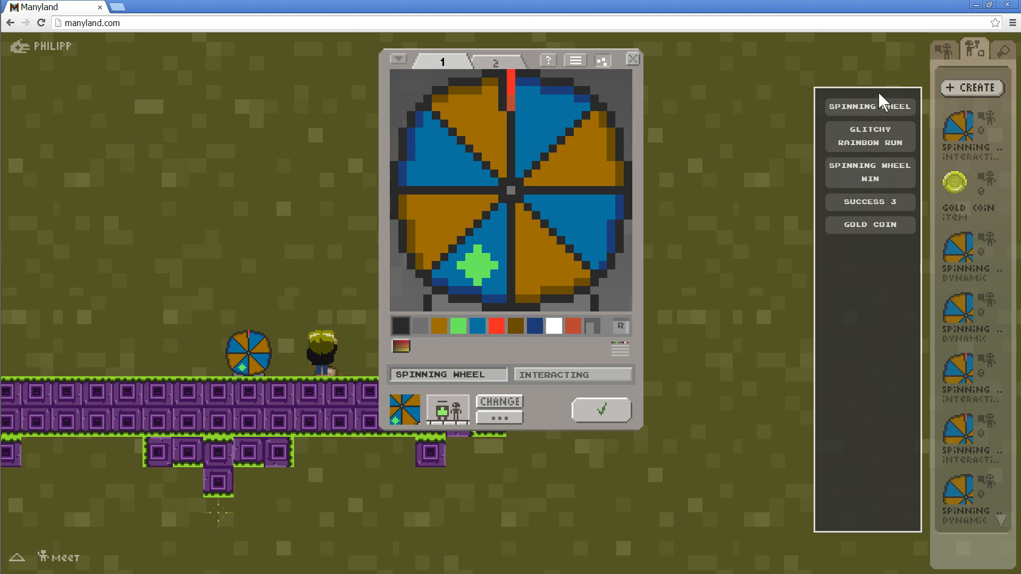
{"action": "mouse_move", "coordinate": [879, 179]}
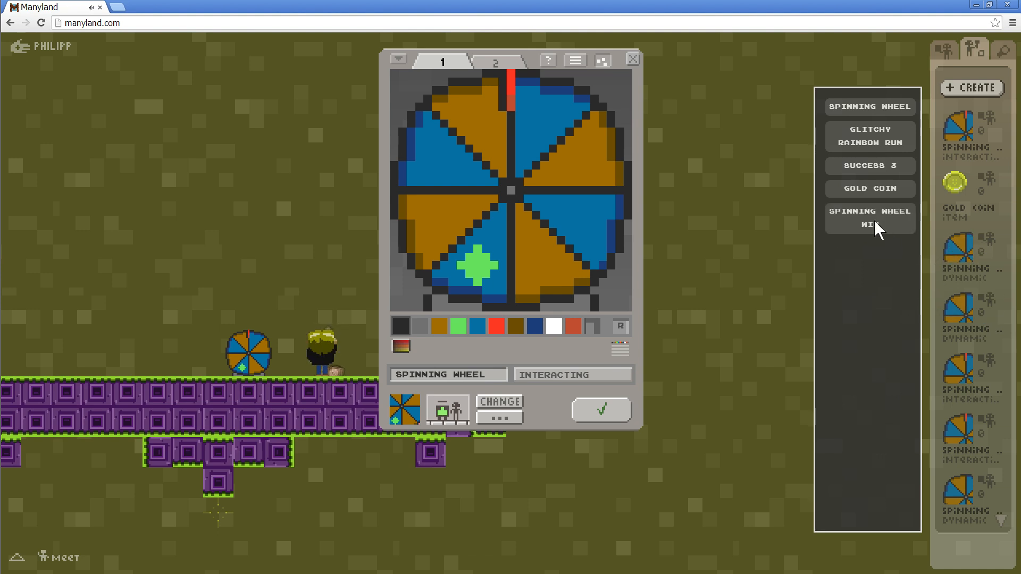
{"action": "mouse_move", "coordinate": [755, 215]}
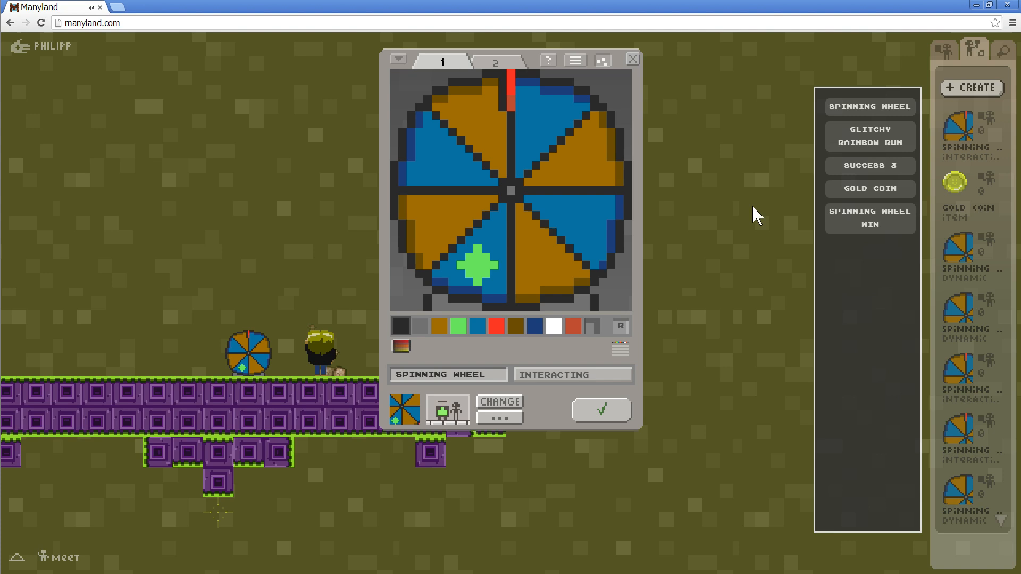
Open the SPINNING WHEEL WIN dynamic and view its red-tipped pointer cell 3
{"action": "left_click", "coordinate": [630, 58]}
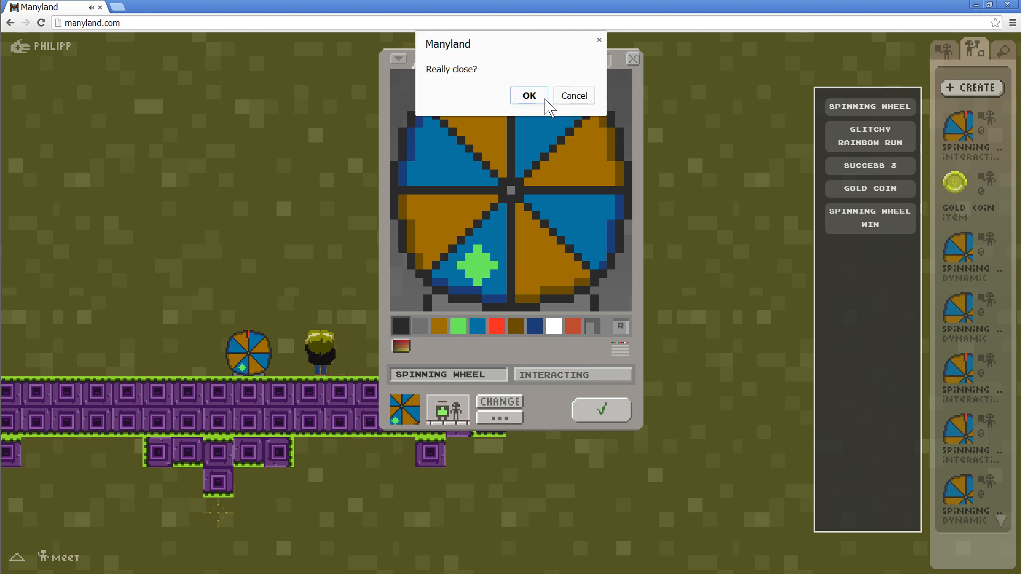
{"action": "left_click", "coordinate": [529, 95]}
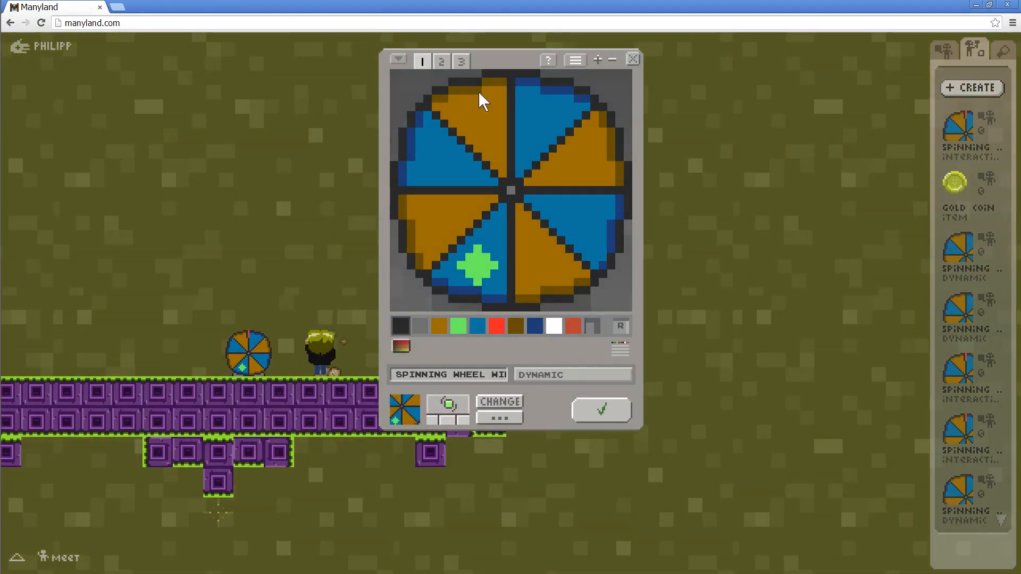
{"action": "mouse_move", "coordinate": [629, 125]}
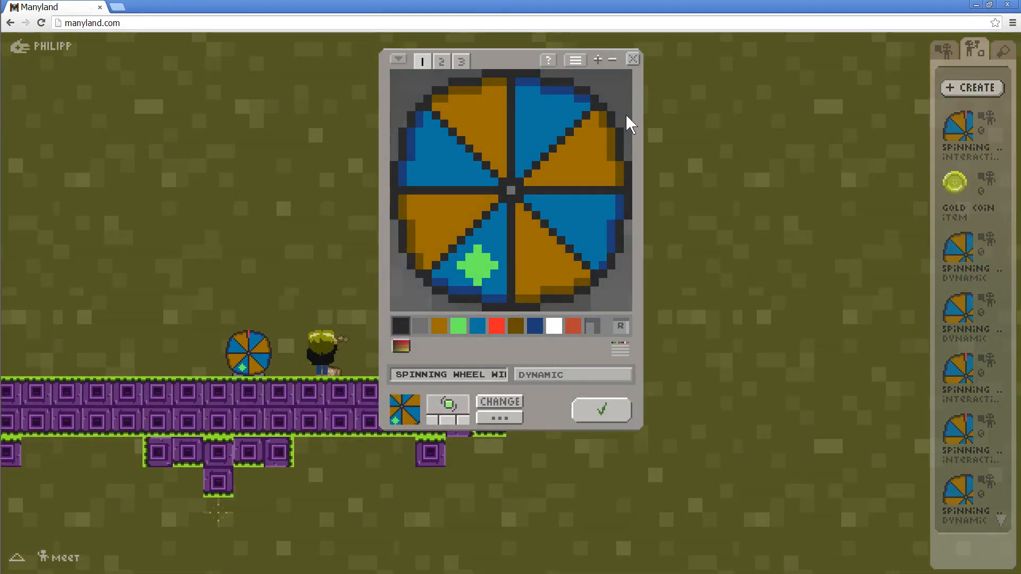
{"action": "left_click", "coordinate": [442, 60]}
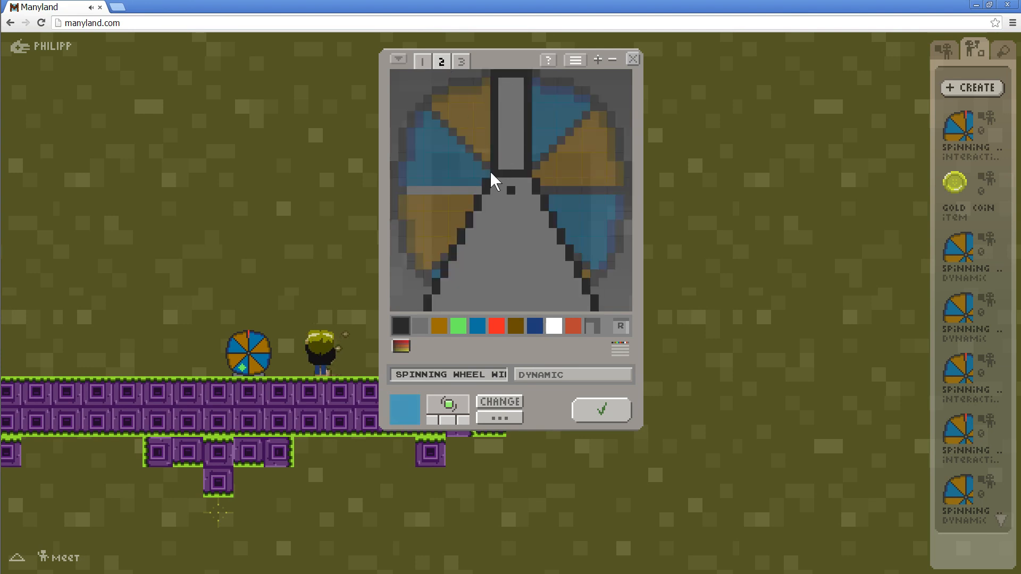
{"action": "left_click", "coordinate": [460, 61]}
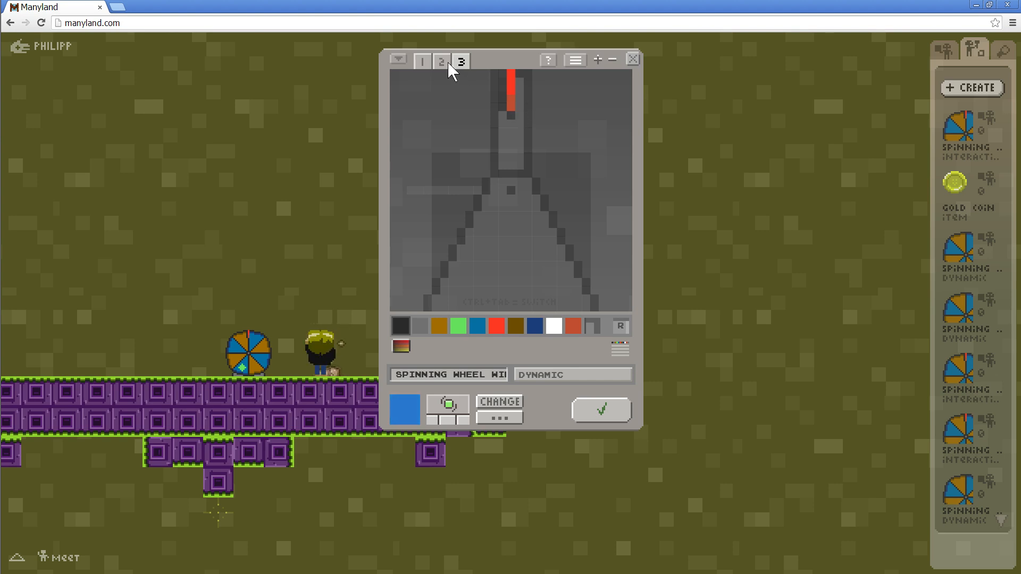
{"action": "mouse_move", "coordinate": [599, 101]}
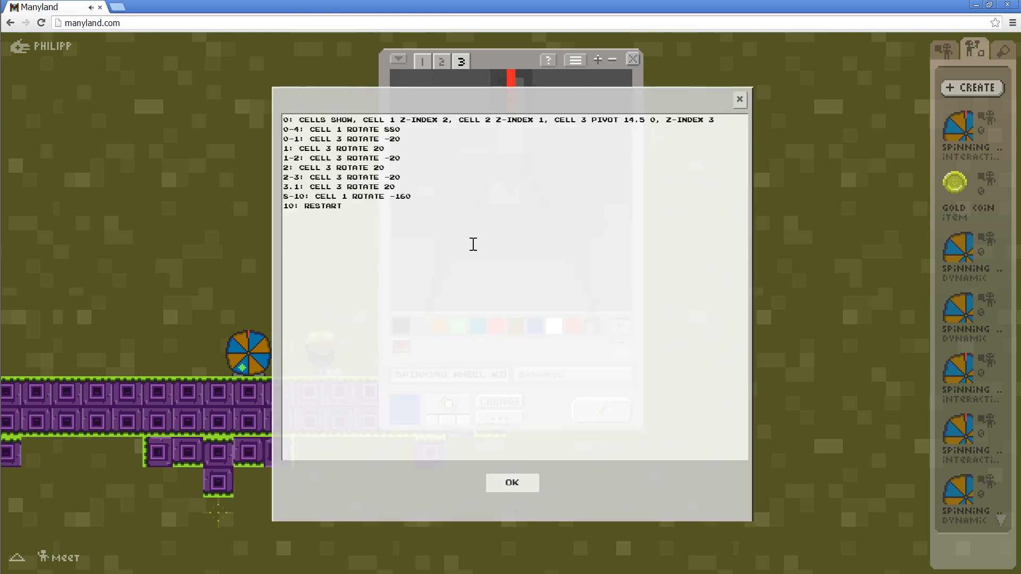
{"action": "mouse_move", "coordinate": [471, 239]}
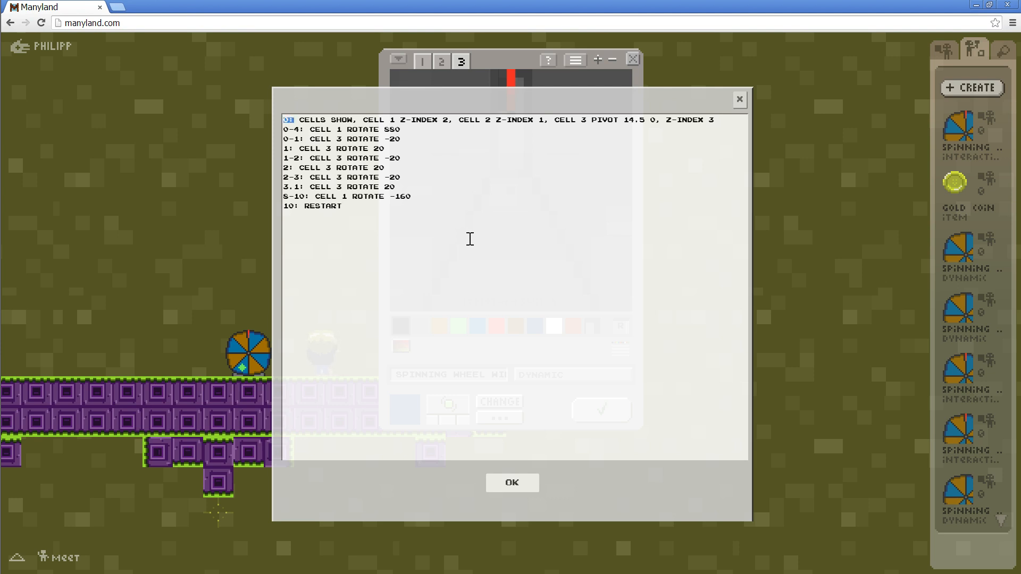
Review the win dynamic's animation script: start time, first cell setting and PIVOT 14.5 0, then close it
{"action": "double_click", "coordinate": [329, 120]}
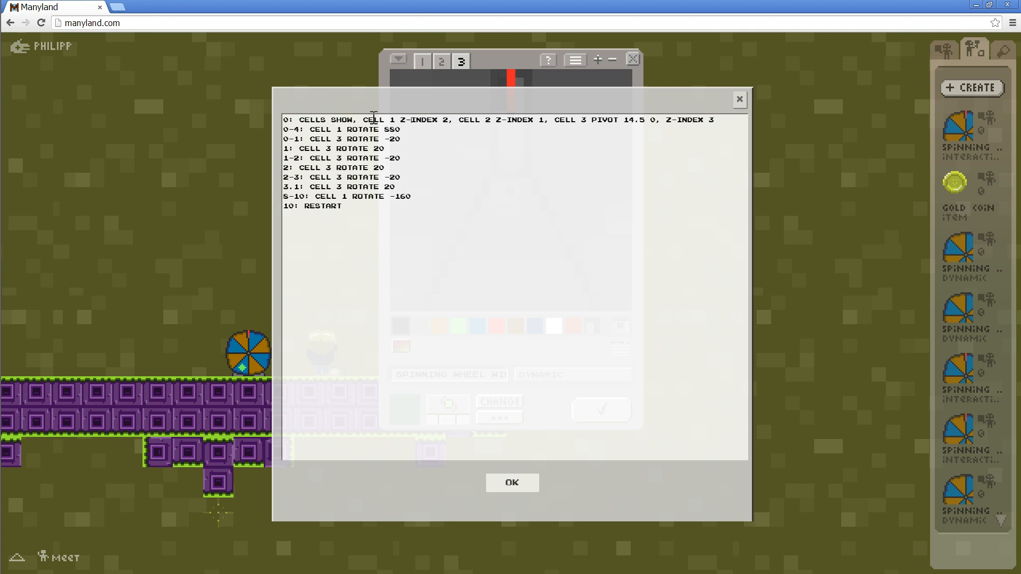
{"action": "double_click", "coordinate": [404, 121]}
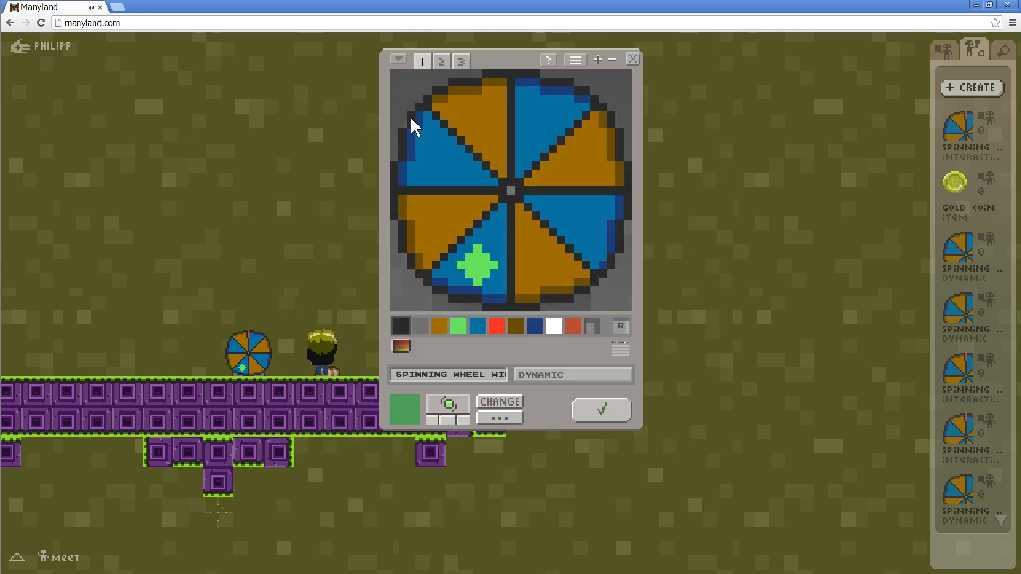
{"action": "left_click", "coordinate": [441, 61]}
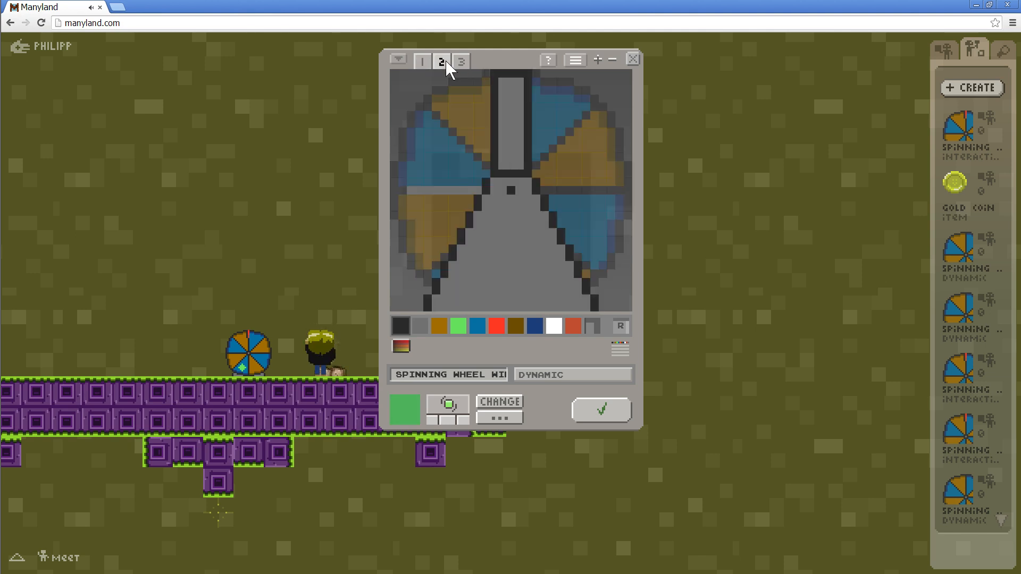
{"action": "left_click", "coordinate": [422, 61]}
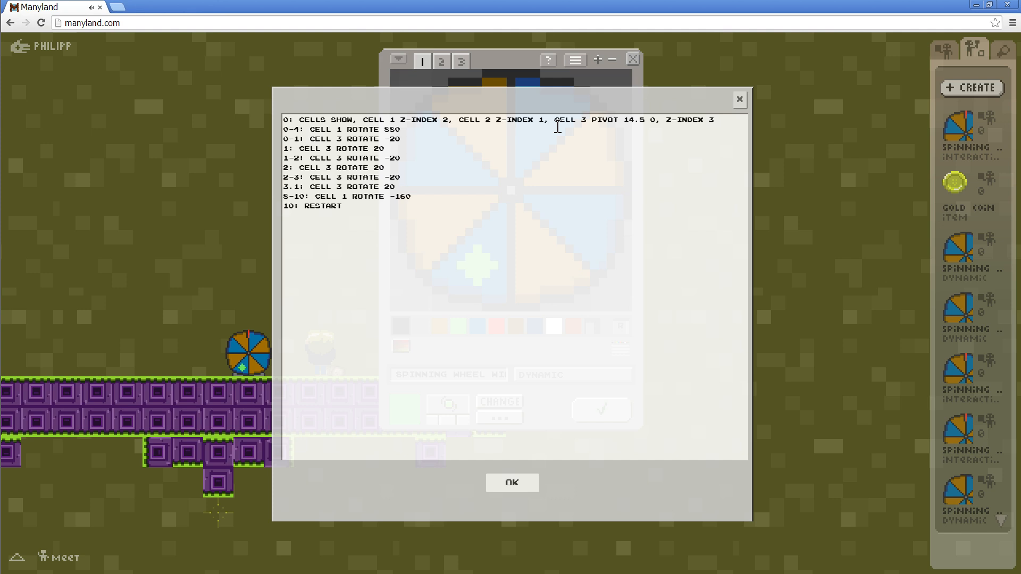
{"action": "mouse_move", "coordinate": [647, 116]}
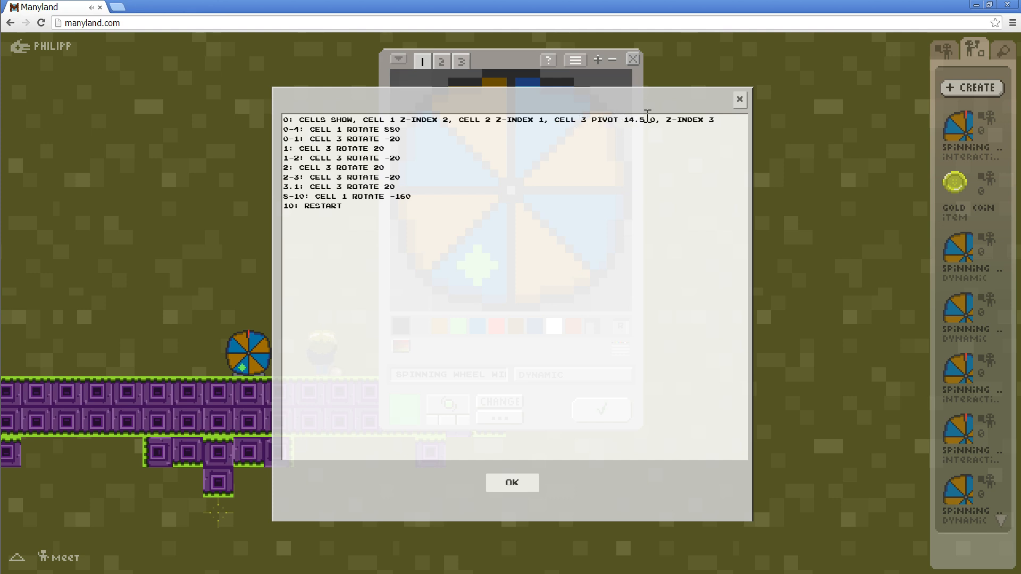
{"action": "double_click", "coordinate": [622, 121]}
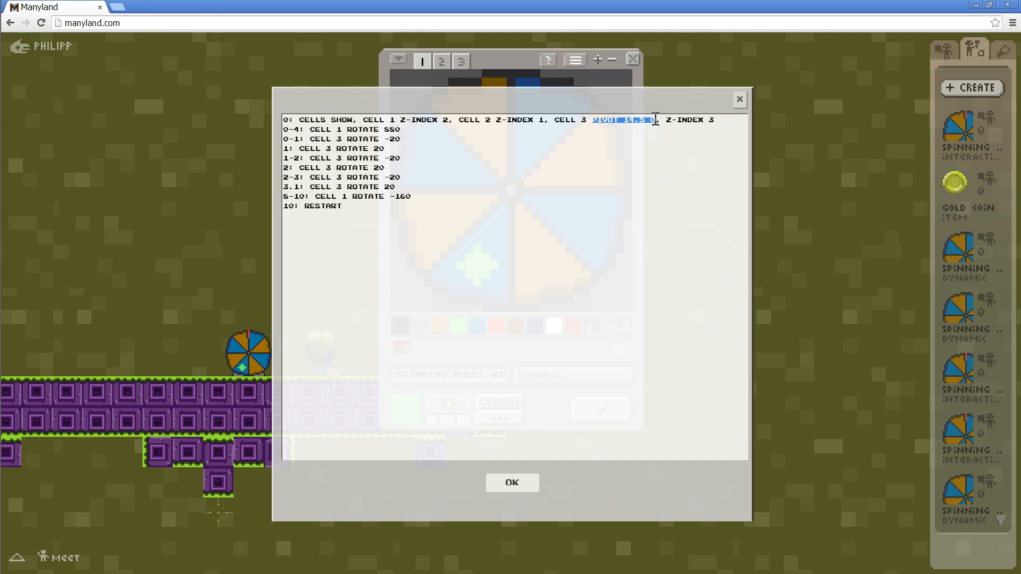
{"action": "left_click", "coordinate": [511, 483]}
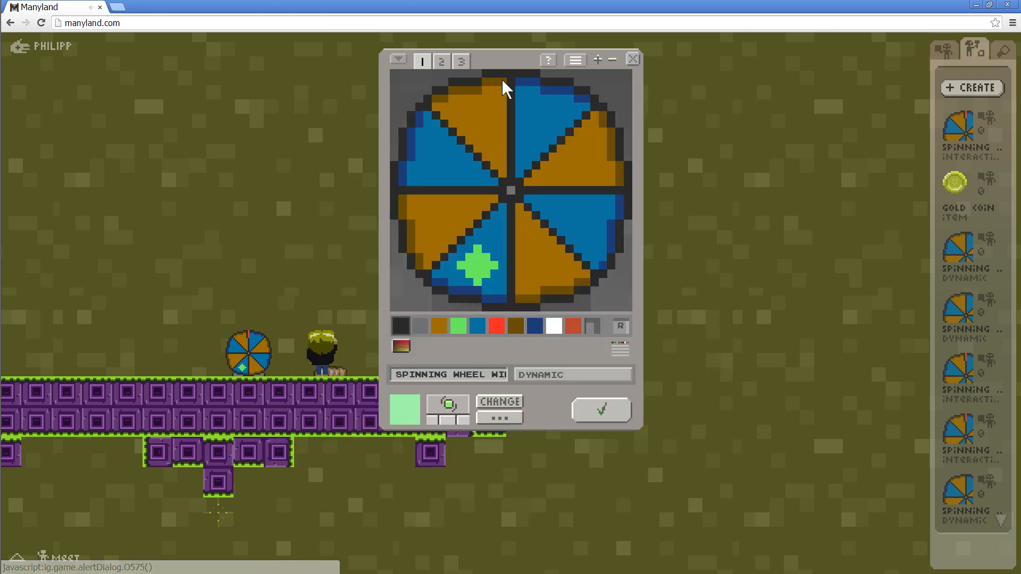
Show cell 3, the pointer arm with the red tip
{"action": "left_click", "coordinate": [460, 60]}
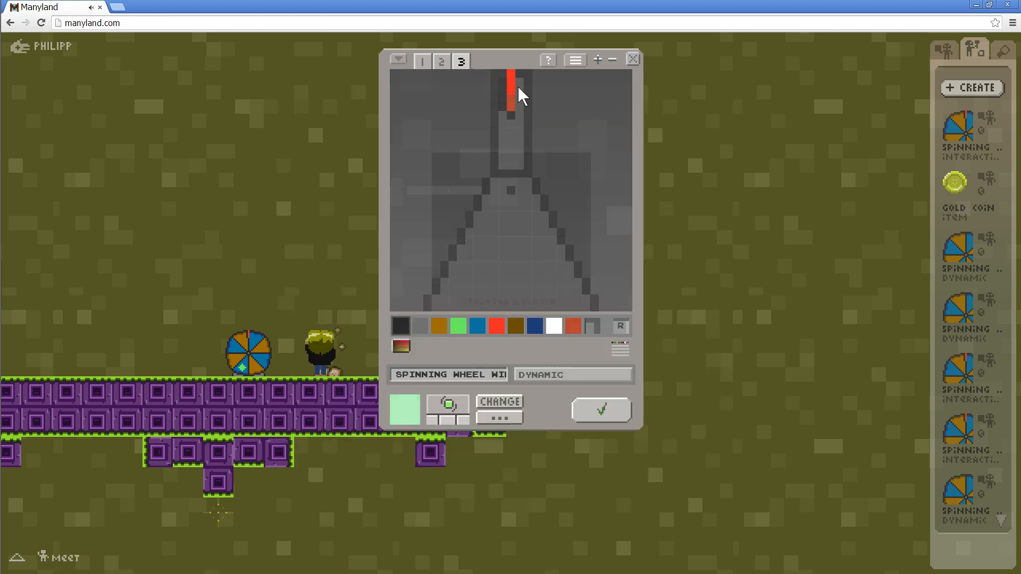
{"action": "mouse_move", "coordinate": [519, 80]}
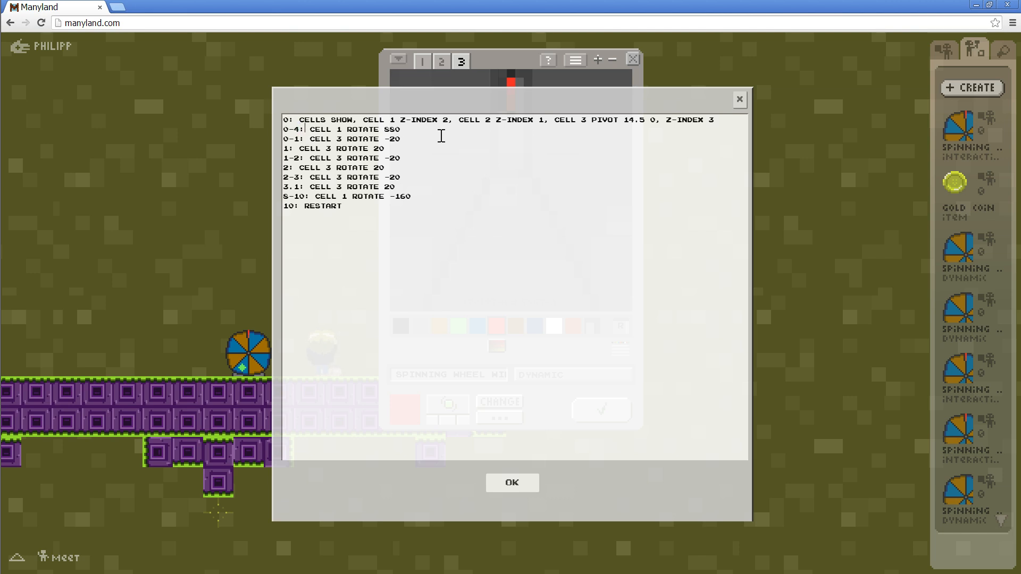
{"action": "double_click", "coordinate": [391, 129]}
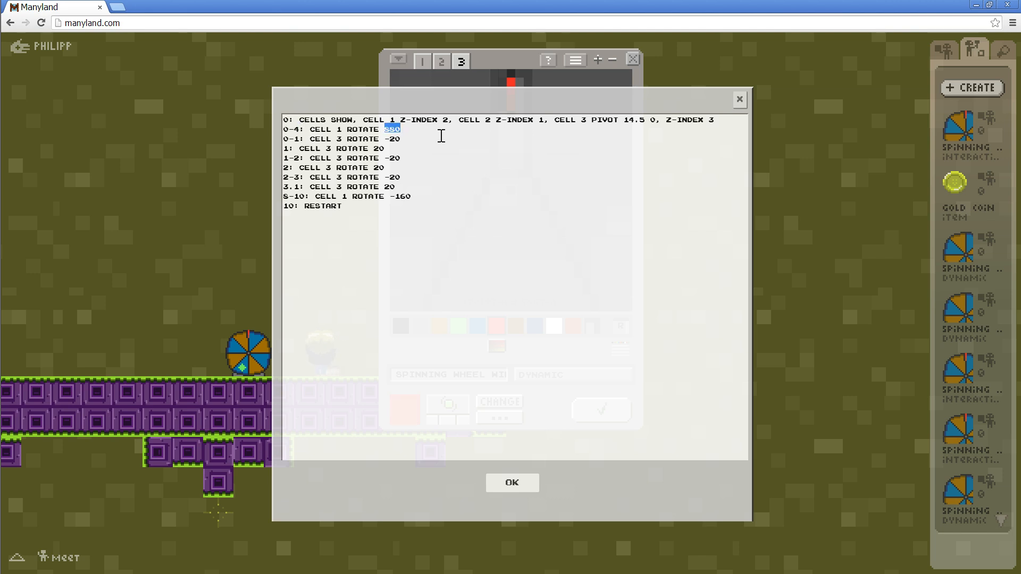
{"action": "mouse_move", "coordinate": [397, 161]}
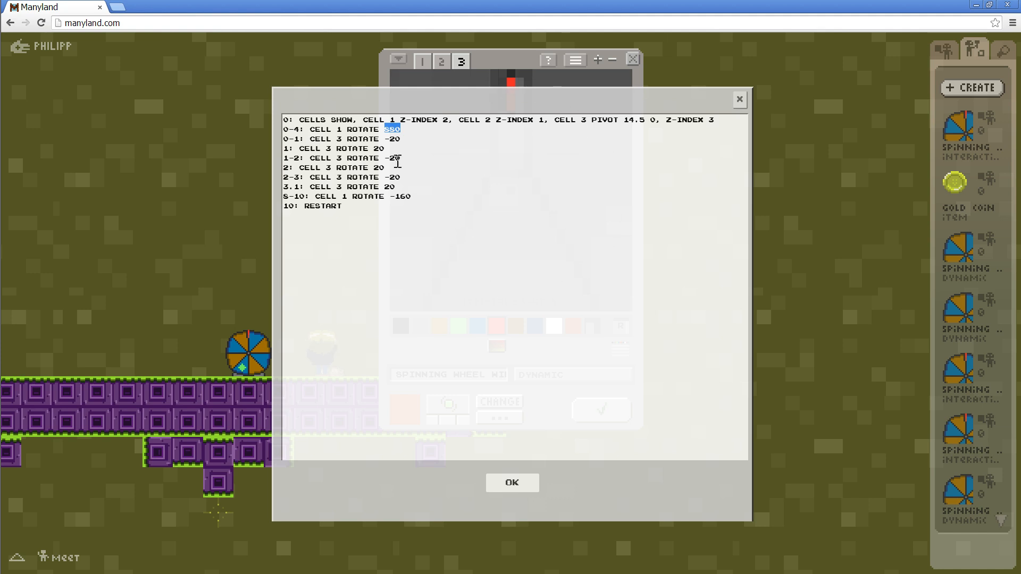
{"action": "mouse_move", "coordinate": [513, 119]}
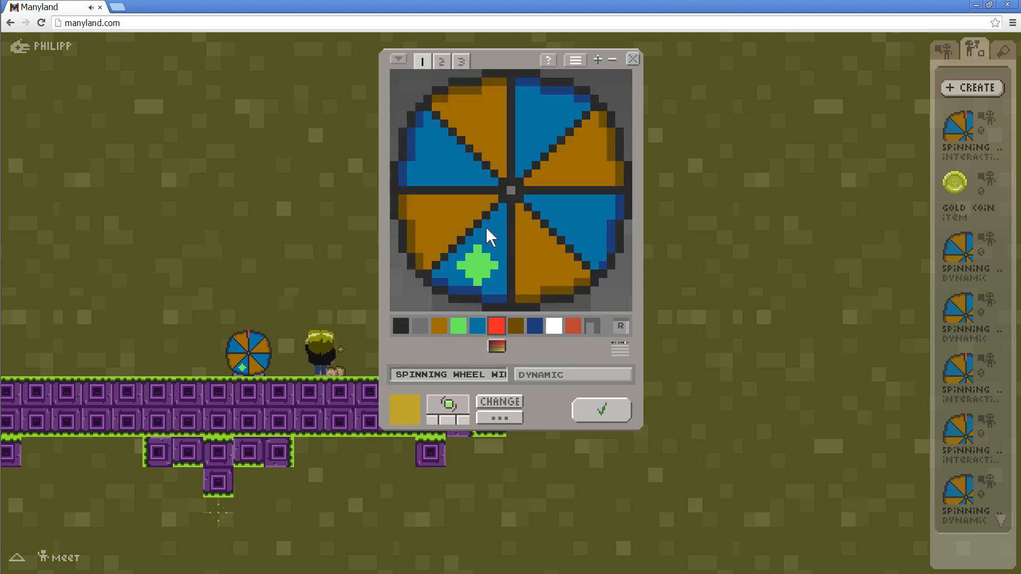
{"action": "mouse_move", "coordinate": [507, 105]}
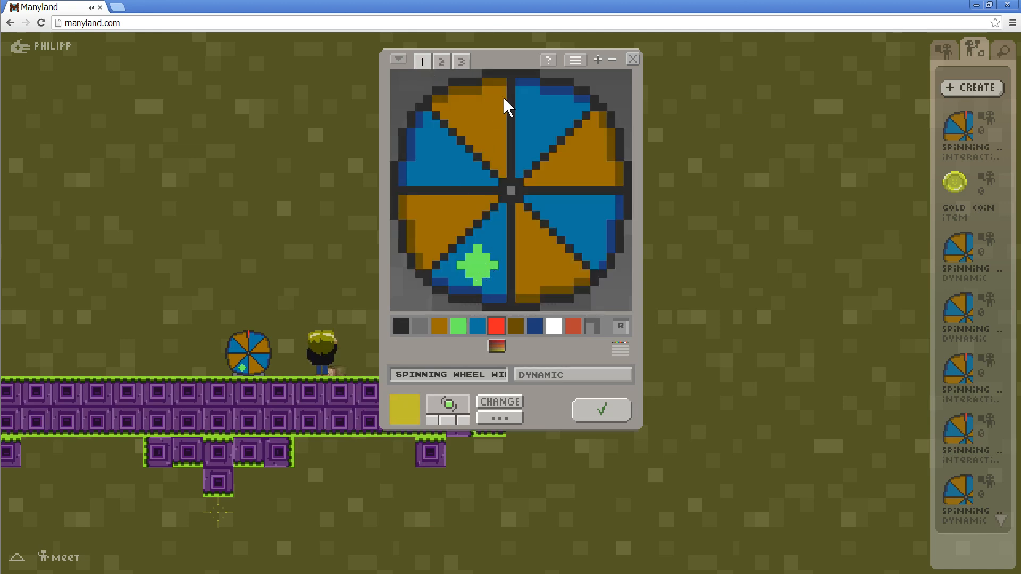
{"action": "left_click", "coordinate": [497, 417]}
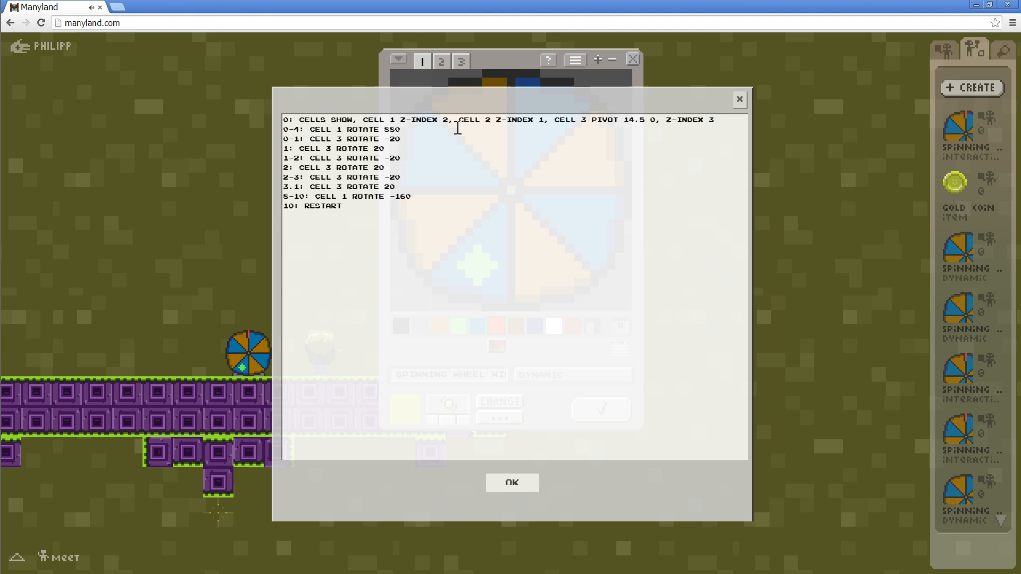
{"action": "mouse_move", "coordinate": [411, 152]}
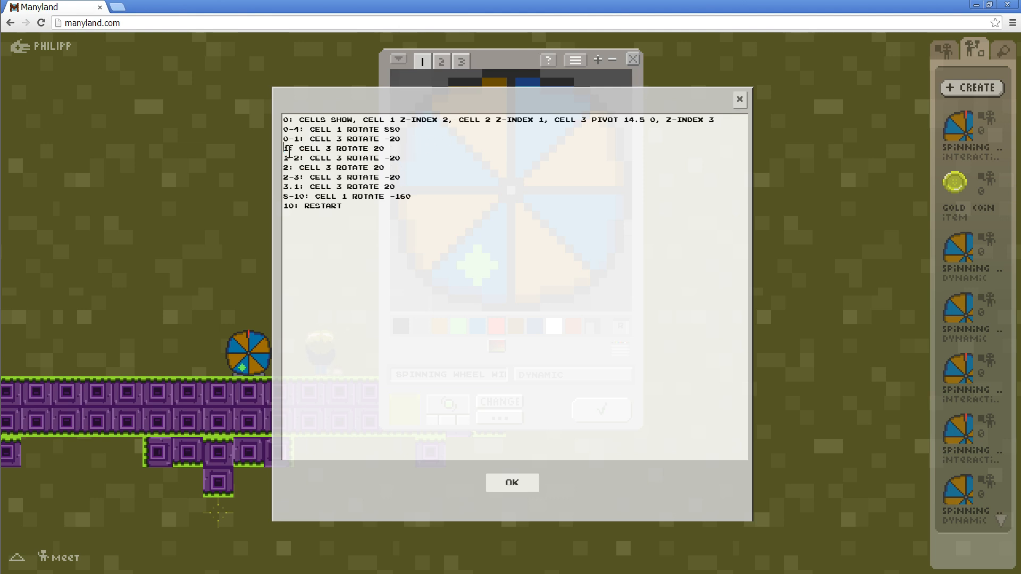
{"action": "left_click_drag", "start_coordinate": [286, 149], "coordinate": [396, 187]}
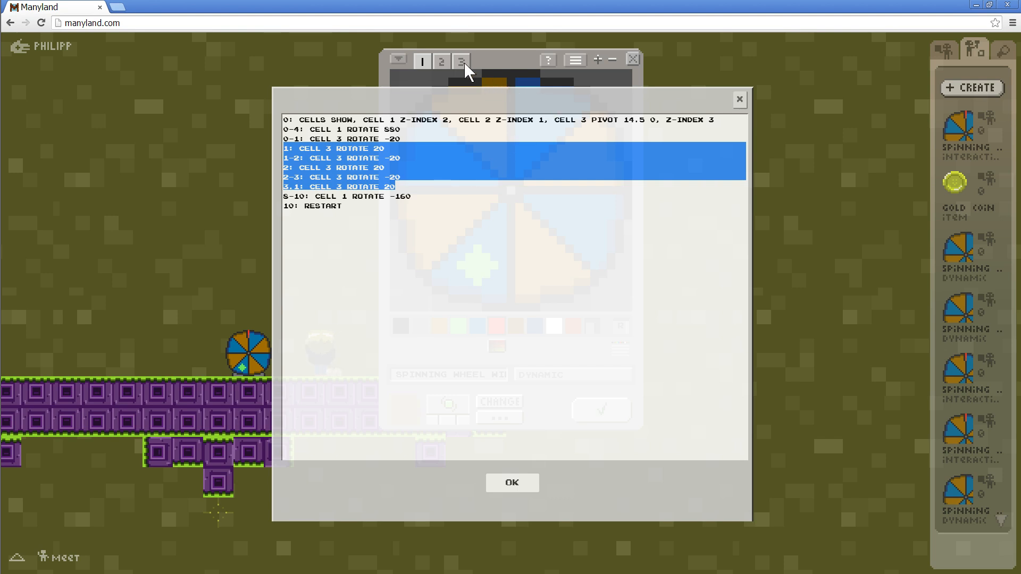
{"action": "left_click", "coordinate": [461, 60]}
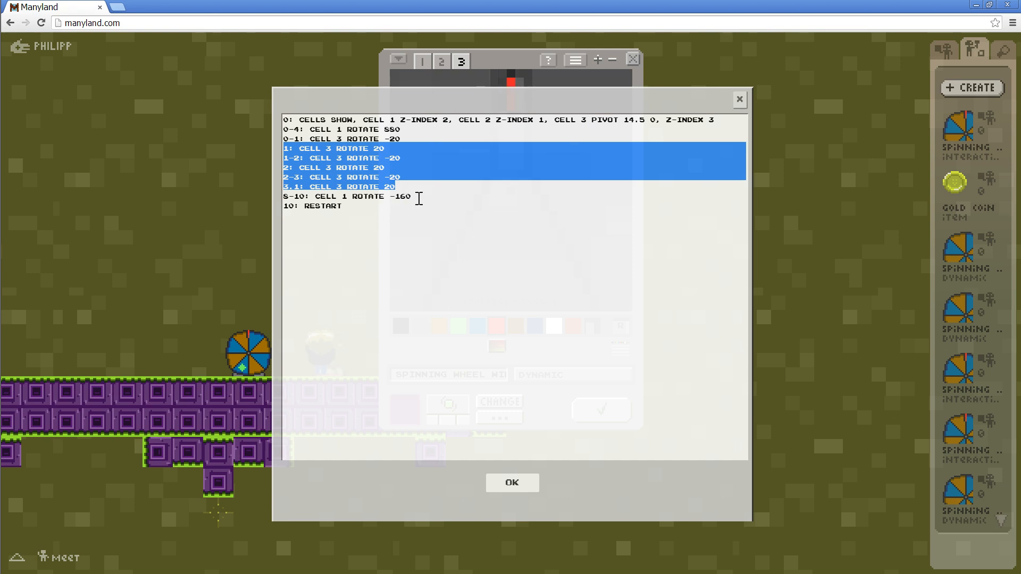
{"action": "left_click", "coordinate": [348, 195]}
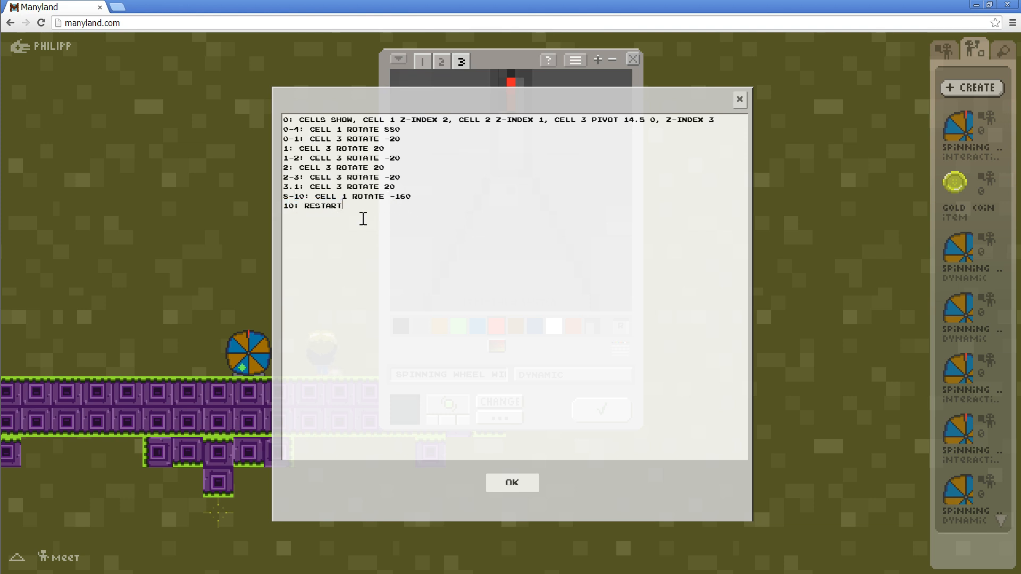
{"action": "double_click", "coordinate": [322, 205]}
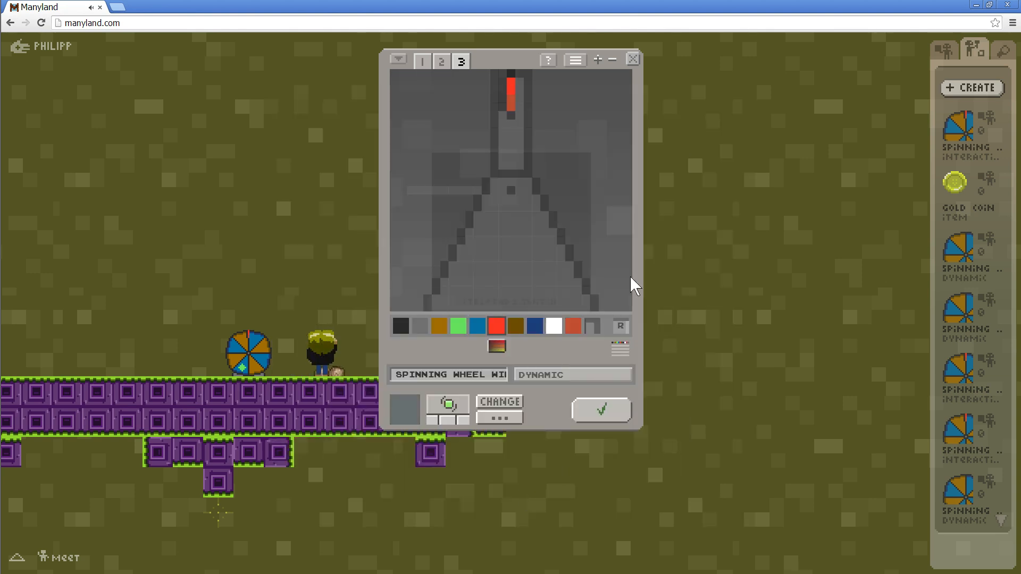
Review the plain Spinning Wheel dynamic's 720-degree spin script and close its editor
{"action": "left_click", "coordinate": [600, 411]}
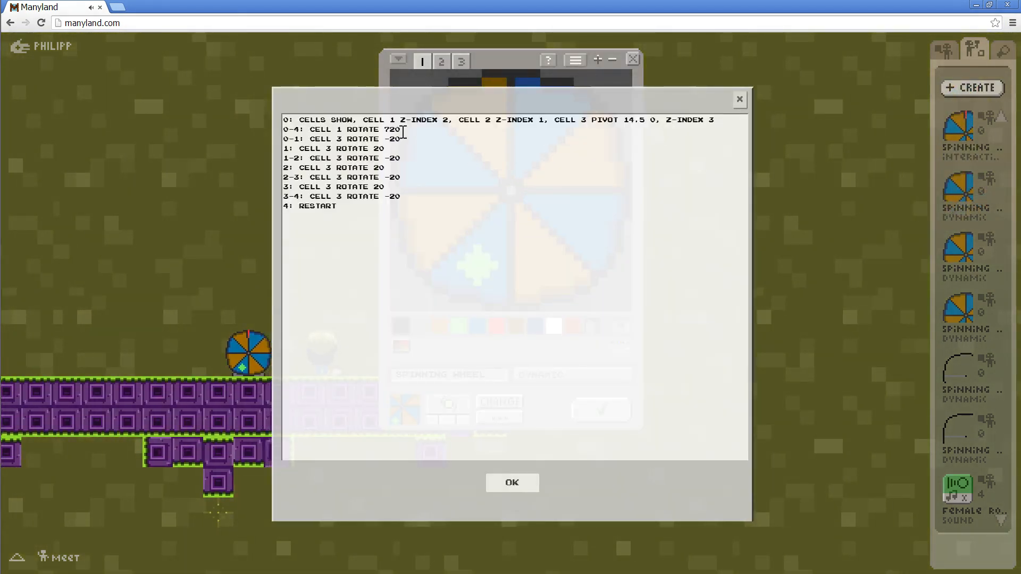
{"action": "double_click", "coordinate": [392, 129]}
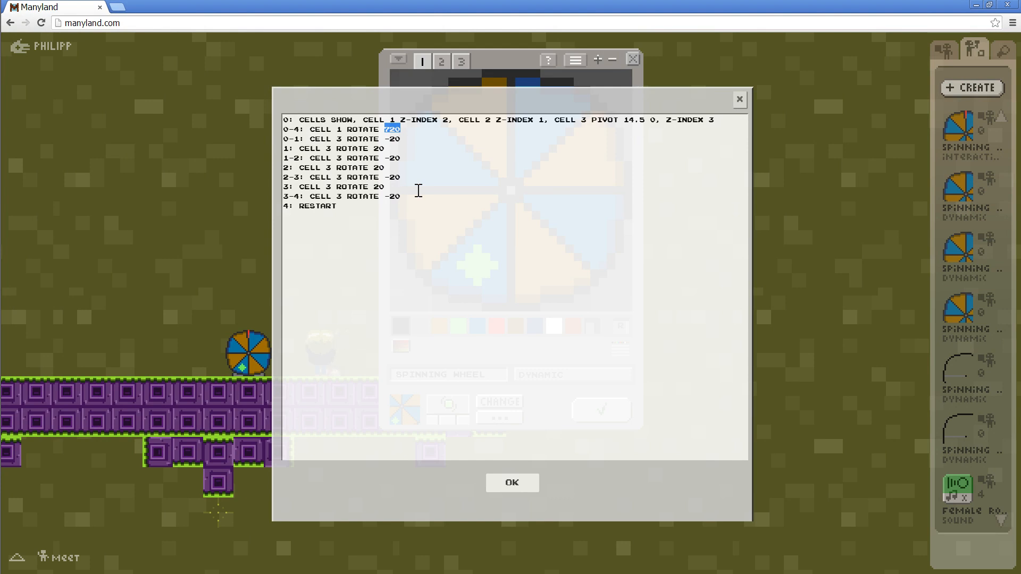
{"action": "left_click", "coordinate": [512, 483]}
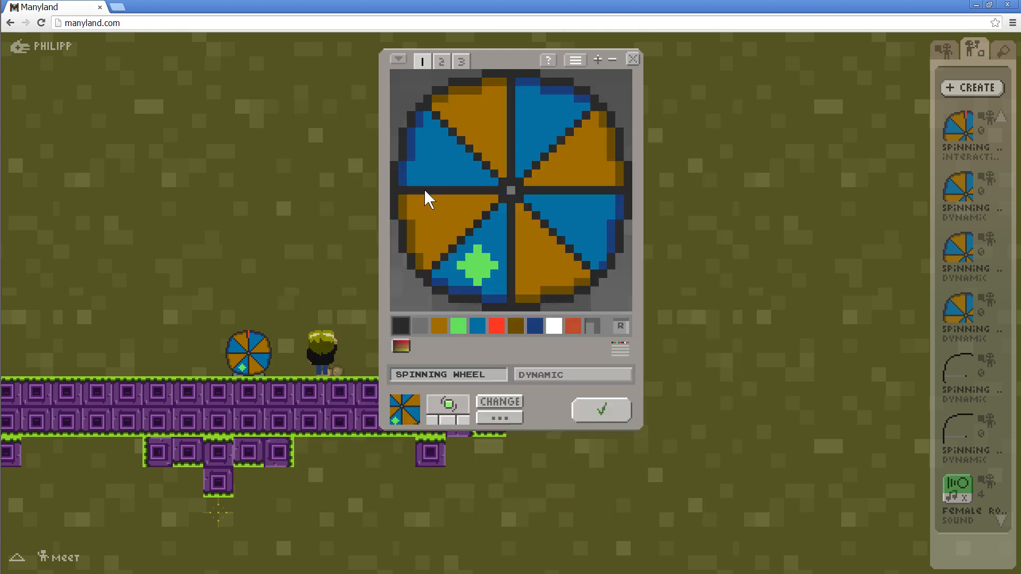
{"action": "mouse_move", "coordinate": [475, 307]}
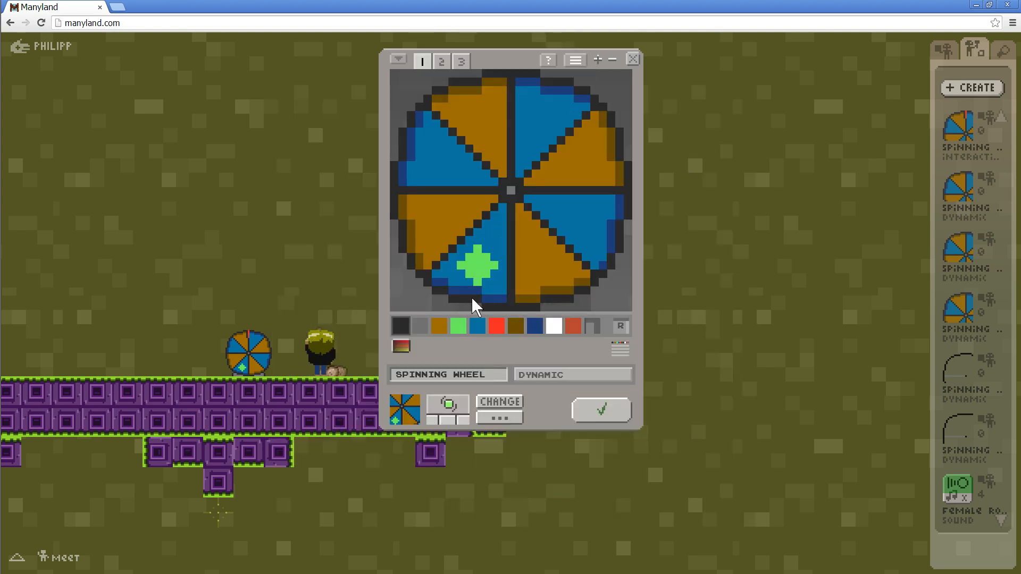
{"action": "left_click", "coordinate": [631, 58]}
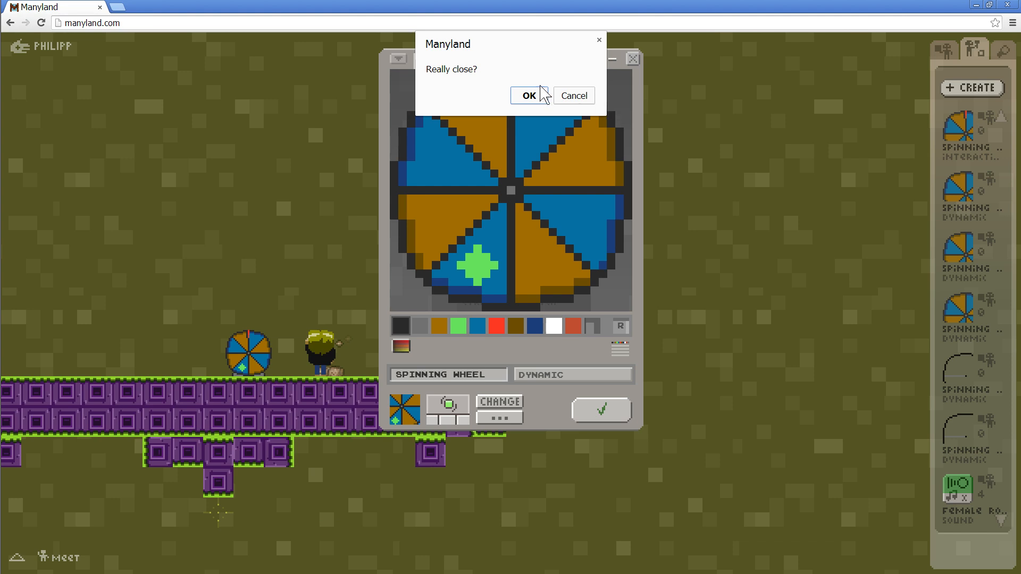
{"action": "left_click", "coordinate": [529, 95]}
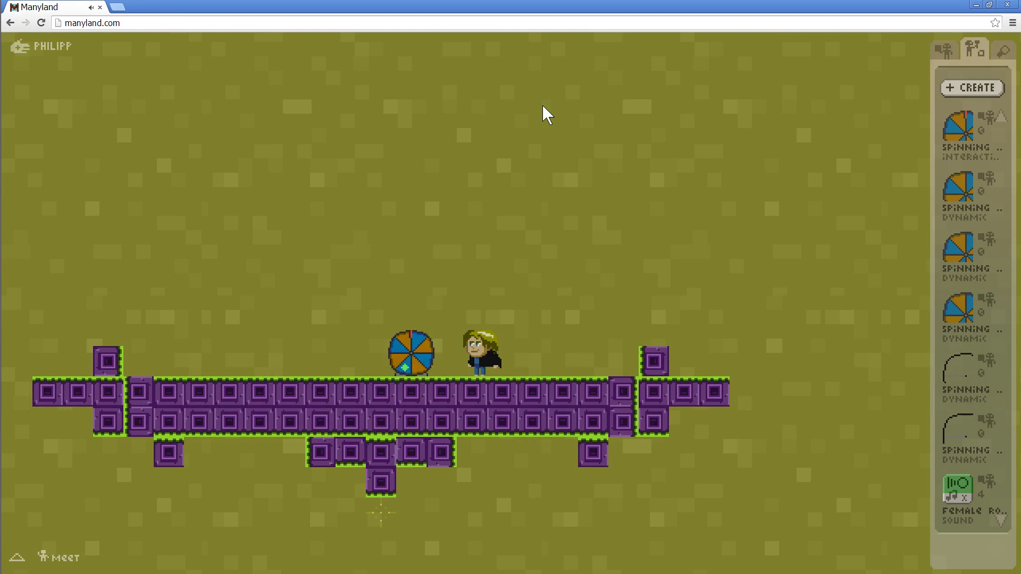
{"action": "mouse_move", "coordinate": [419, 385]}
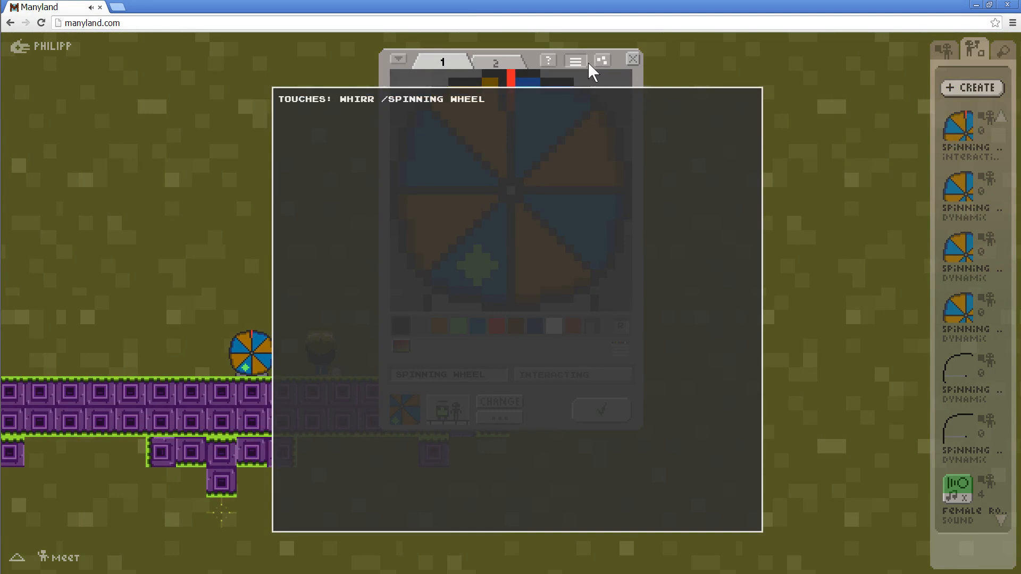
Close the previous wheel's editor without keeping changes
{"action": "left_click", "coordinate": [631, 58]}
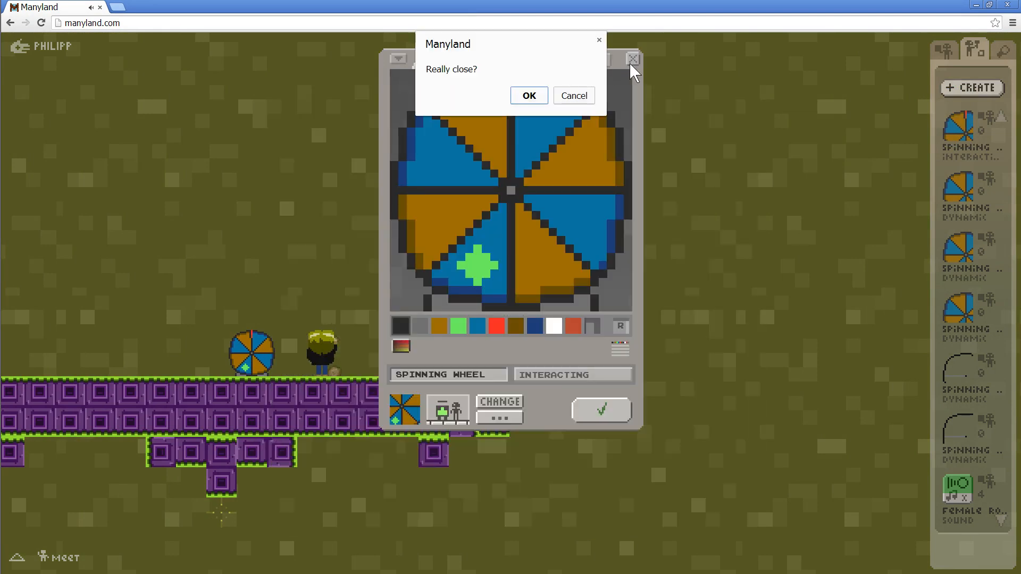
{"action": "left_click", "coordinate": [528, 94]}
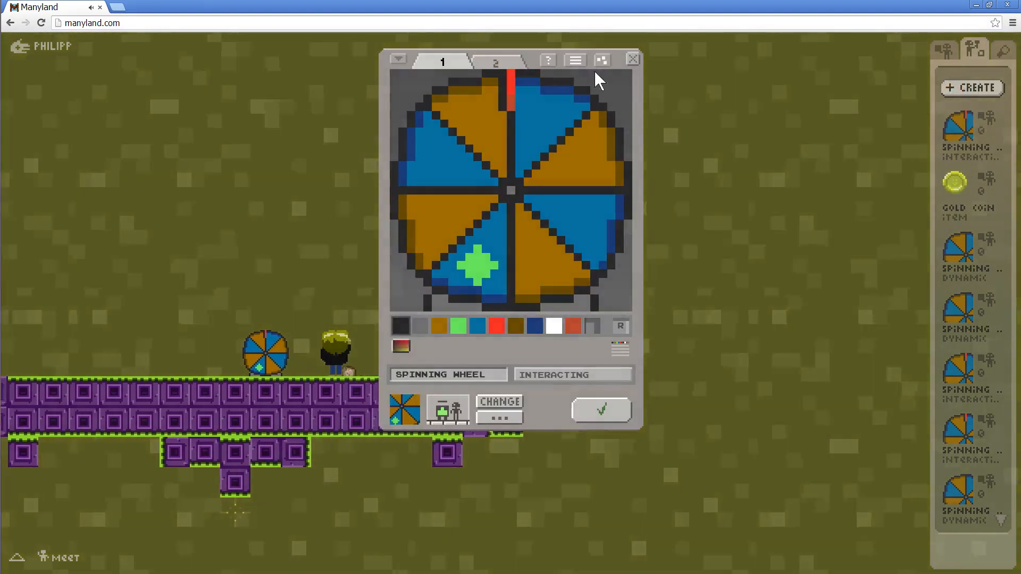
Show the wheel block's script and select the pause in the chance-50 win line
{"action": "left_click", "coordinate": [573, 59]}
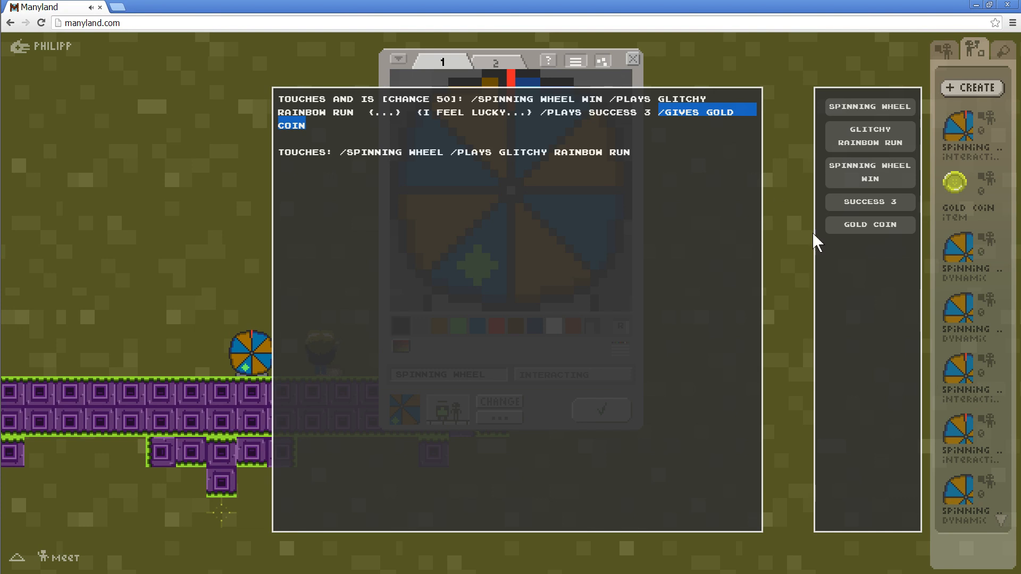
{"action": "left_click", "coordinate": [868, 225]}
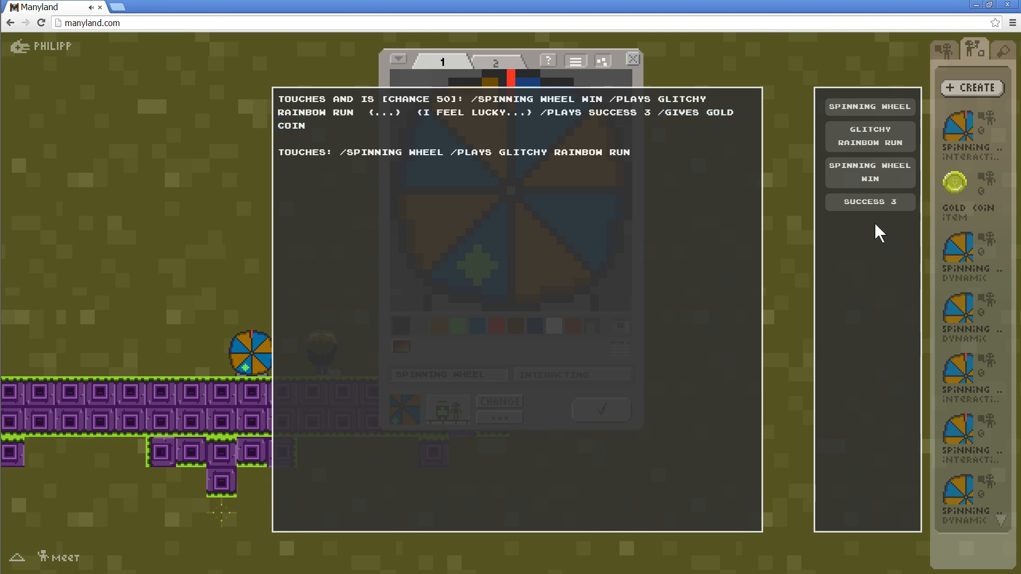
{"action": "left_click", "coordinate": [955, 181]}
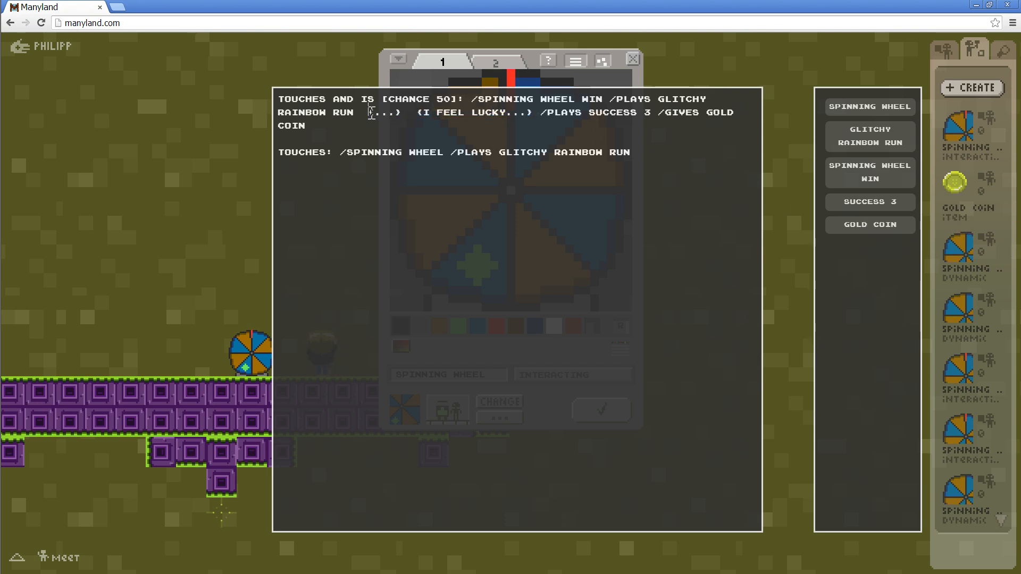
{"action": "double_click", "coordinate": [385, 111]}
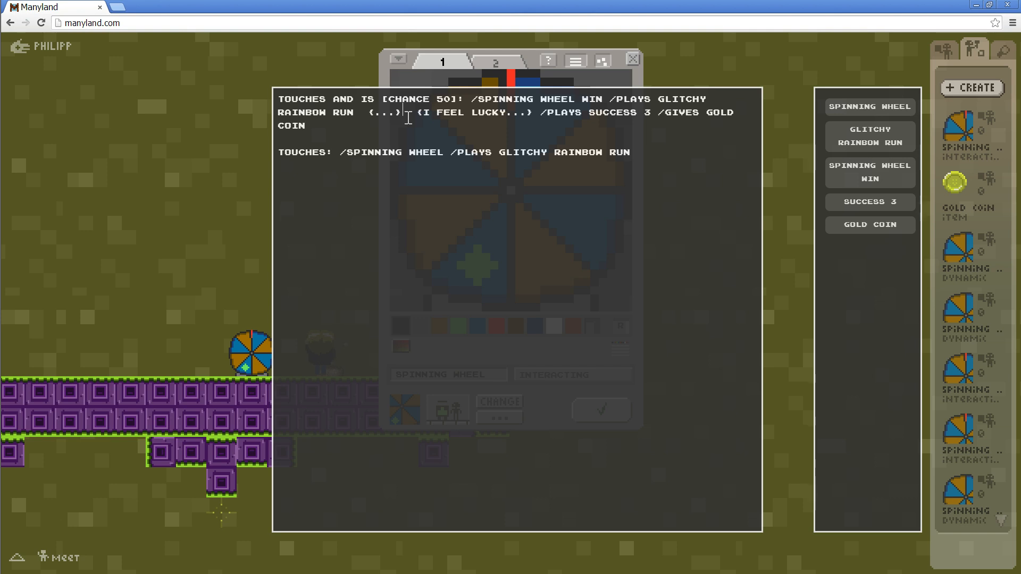
{"action": "mouse_move", "coordinate": [533, 247]}
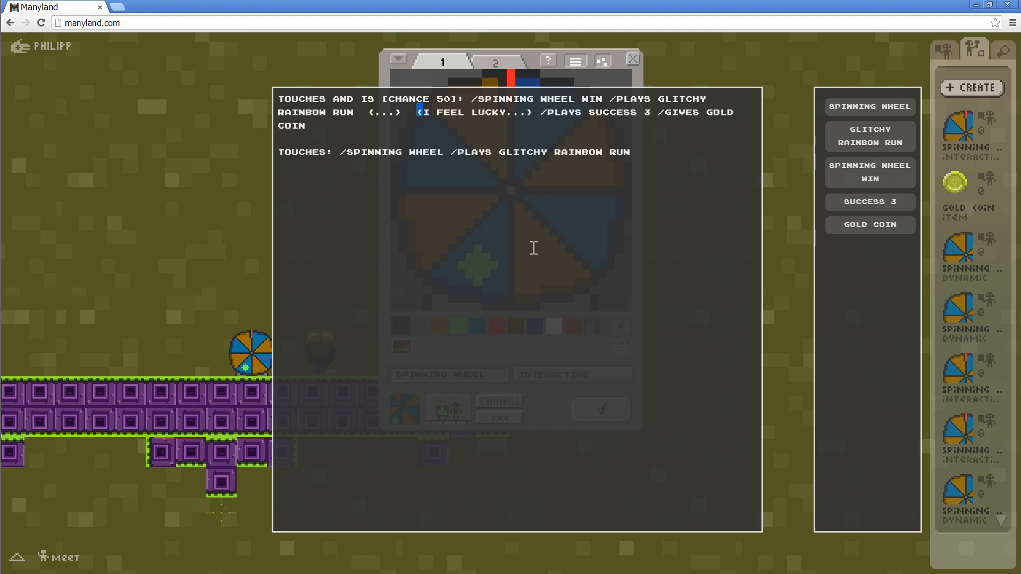
{"action": "mouse_move", "coordinate": [584, 144]}
{"action": "type", "text": "SUCCESS 3"}
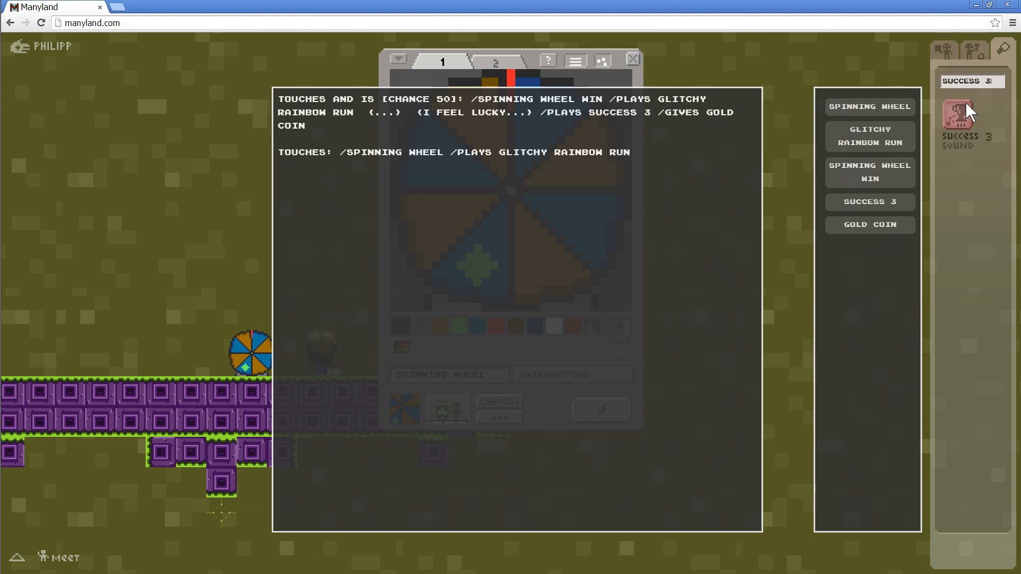
{"action": "mouse_move", "coordinate": [963, 116]}
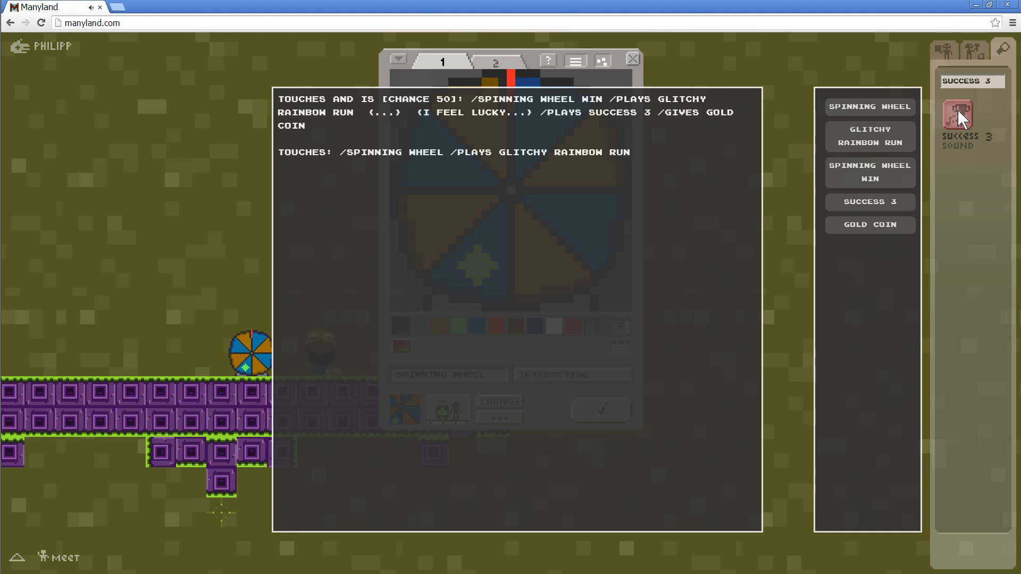
{"action": "mouse_move", "coordinate": [643, 190]}
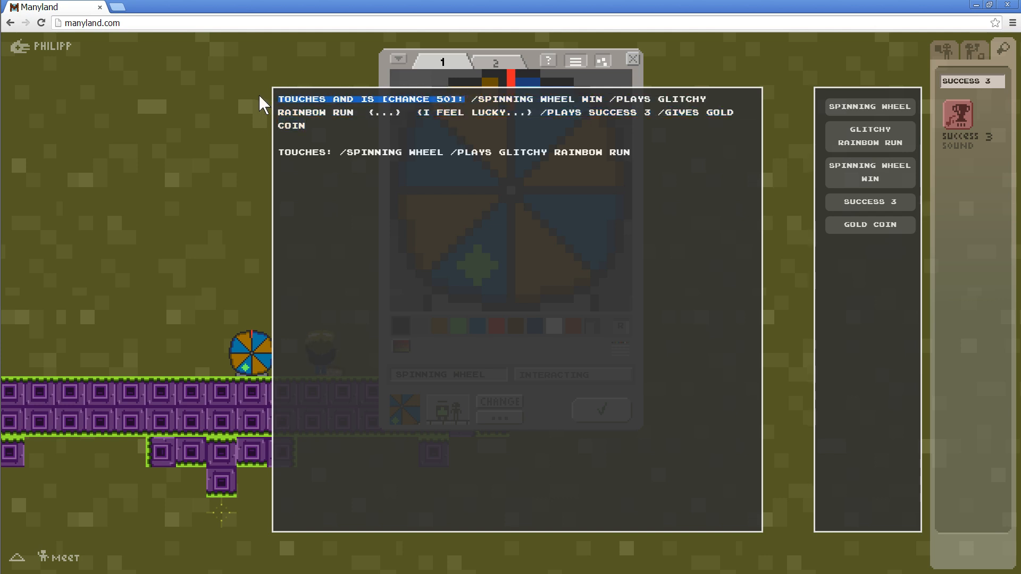
{"action": "mouse_move", "coordinate": [446, 135]}
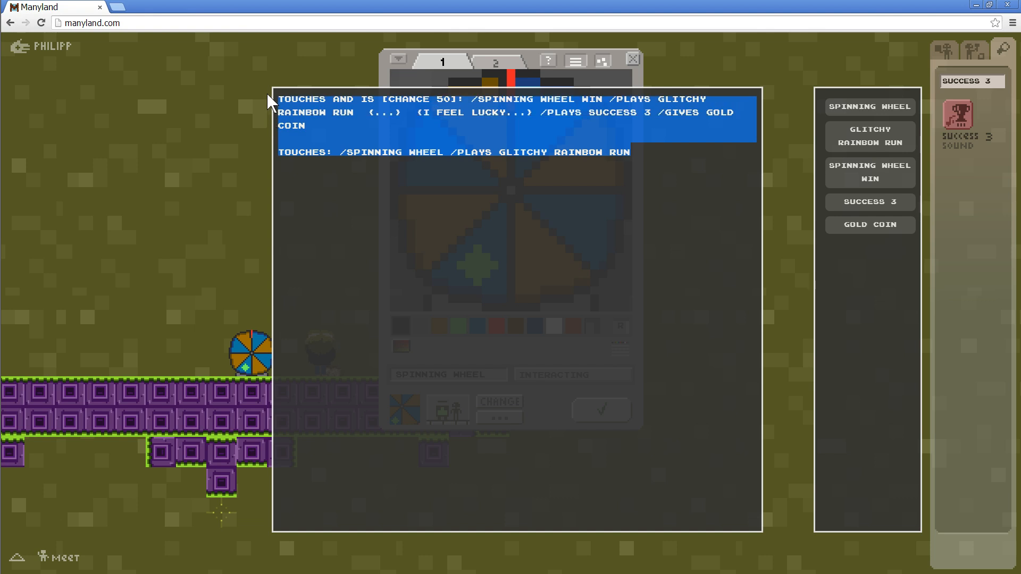
Select and go over the winning and touch script lines, leaving the text unchanged
{"action": "left_click", "coordinate": [666, 155]}
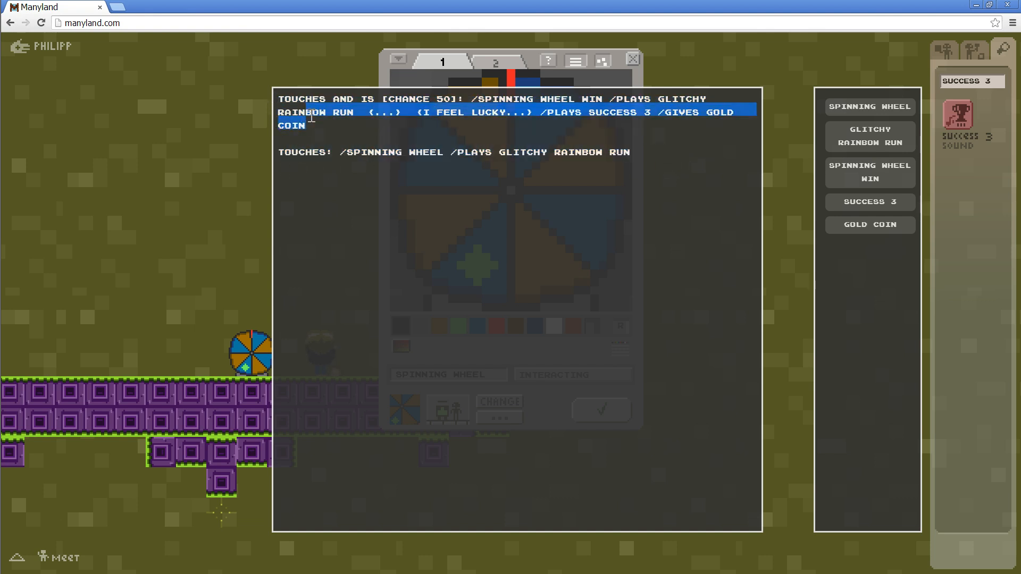
{"action": "left_click", "coordinate": [668, 181]}
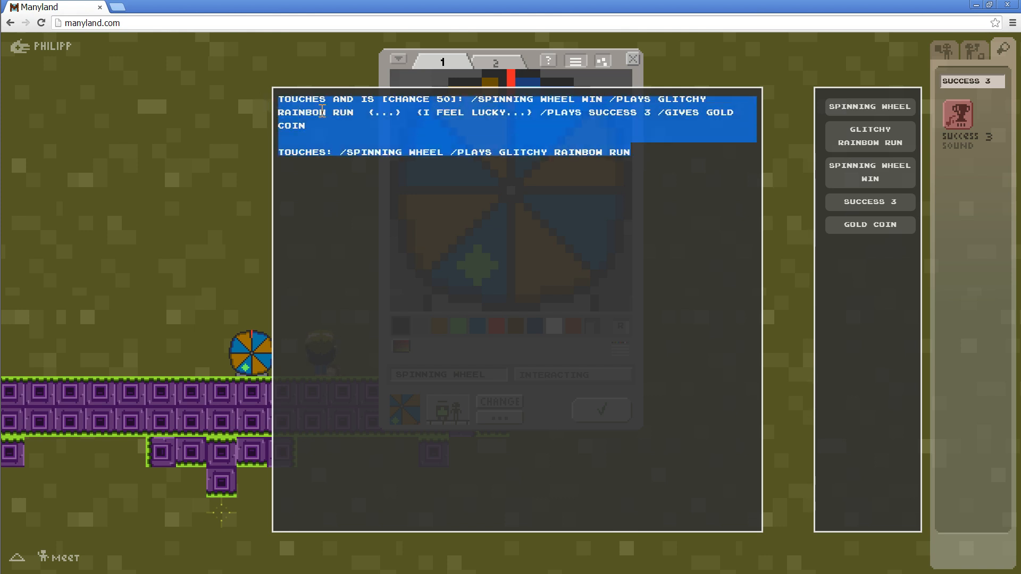
{"action": "left_click", "coordinate": [337, 121]}
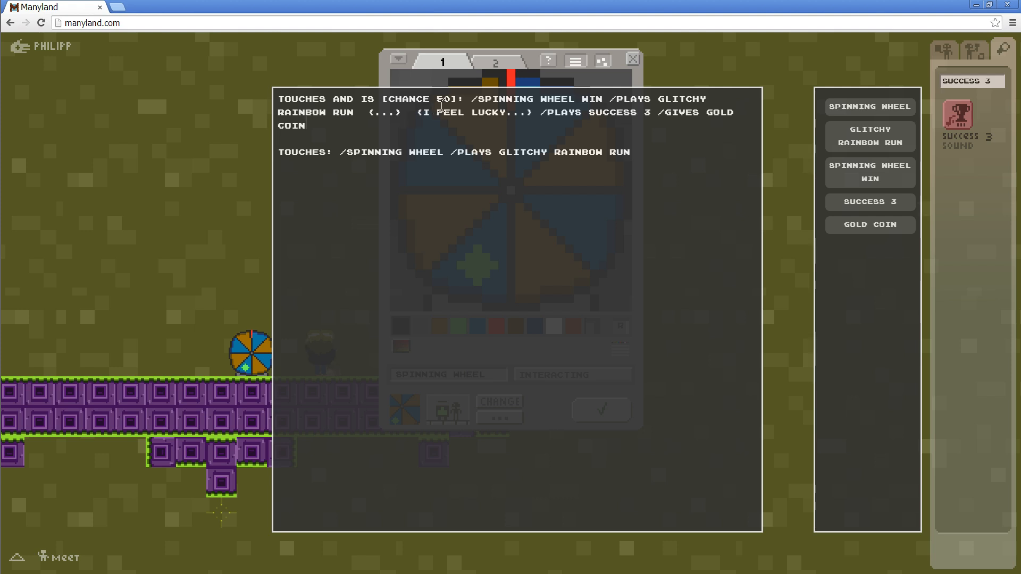
{"action": "double_click", "coordinate": [420, 99]}
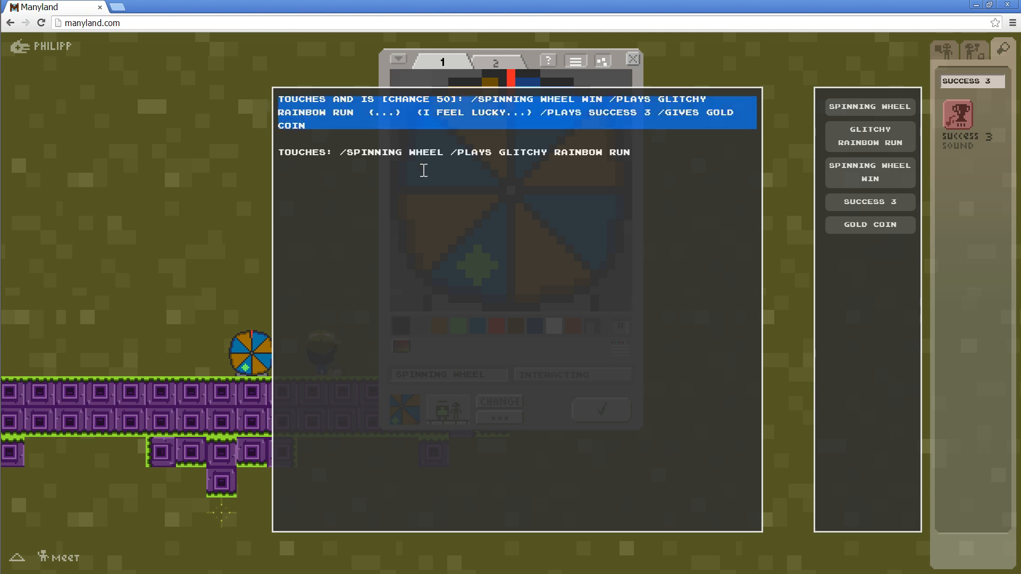
{"action": "left_click", "coordinate": [352, 126]}
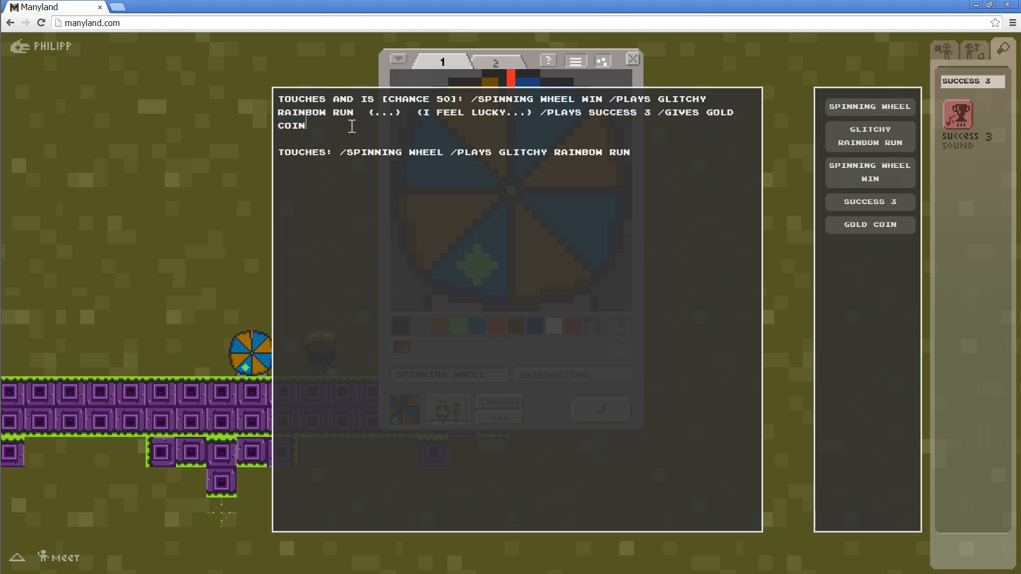
{"action": "mouse_move", "coordinate": [574, 62]}
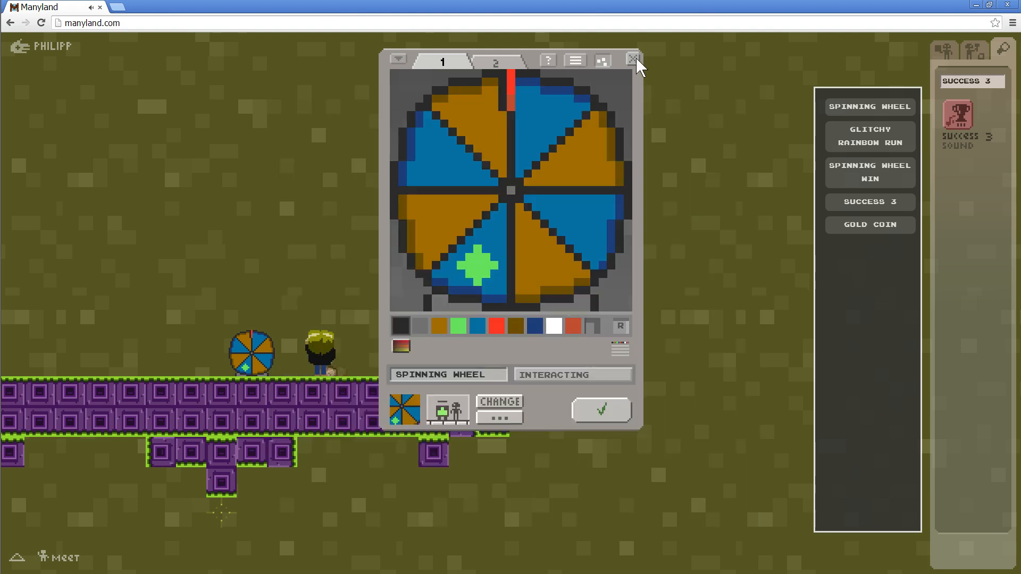
{"action": "mouse_move", "coordinate": [545, 104]}
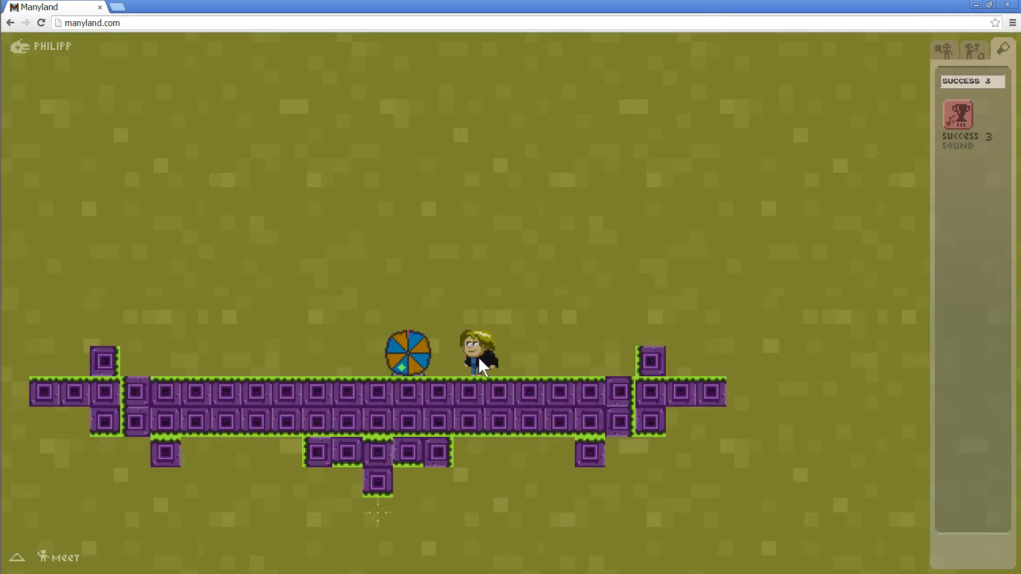
{"action": "mouse_move", "coordinate": [583, 359]}
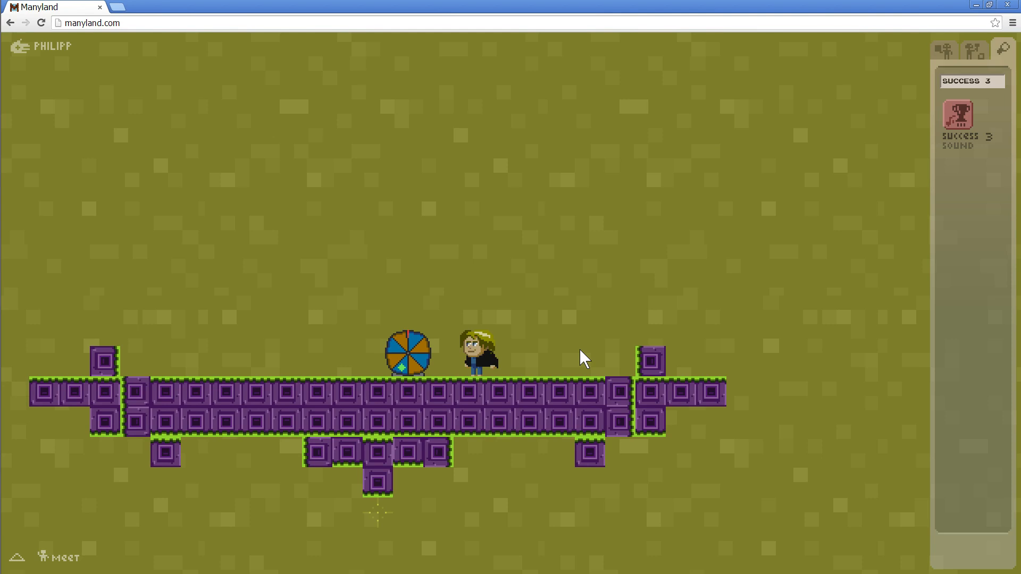
{"action": "mouse_move", "coordinate": [553, 362]}
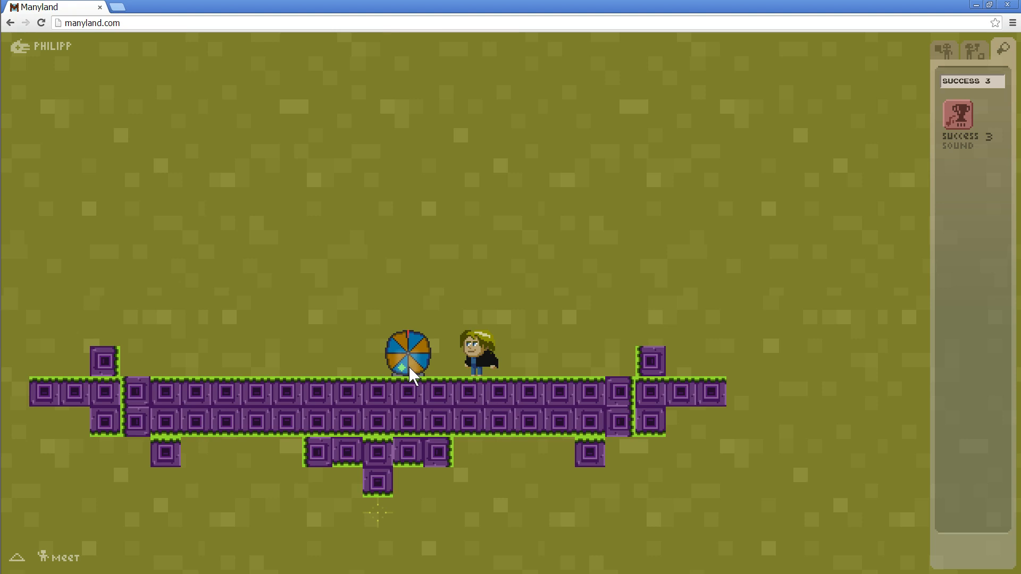
{"action": "mouse_move", "coordinate": [596, 363]}
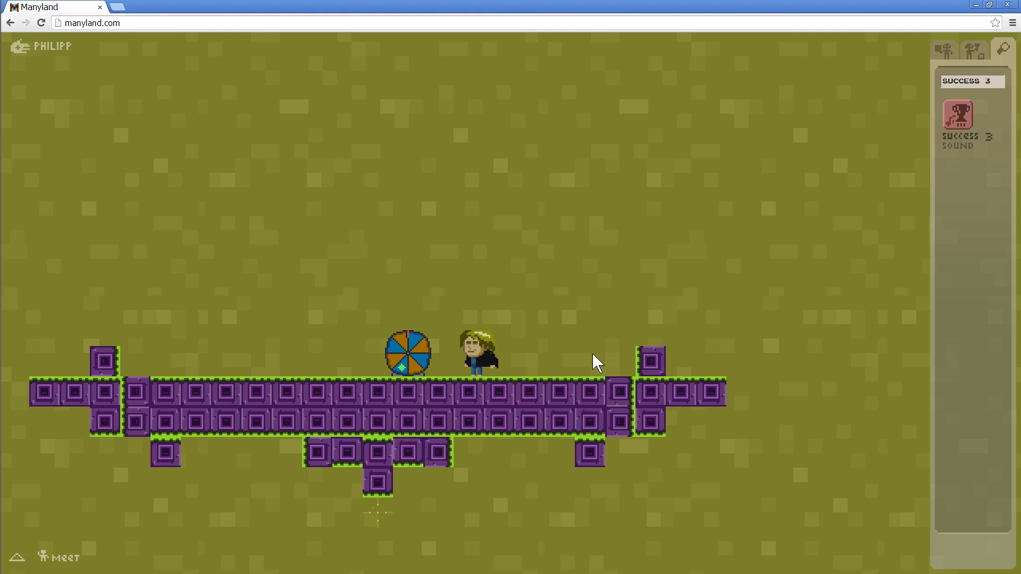
{"action": "mouse_move", "coordinate": [417, 377]}
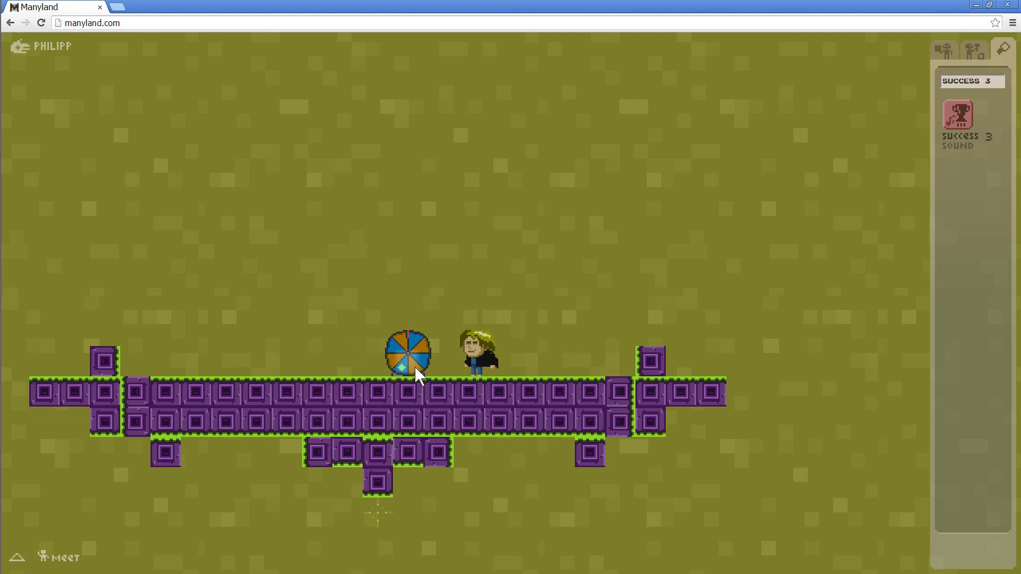
{"action": "mouse_move", "coordinate": [387, 380]}
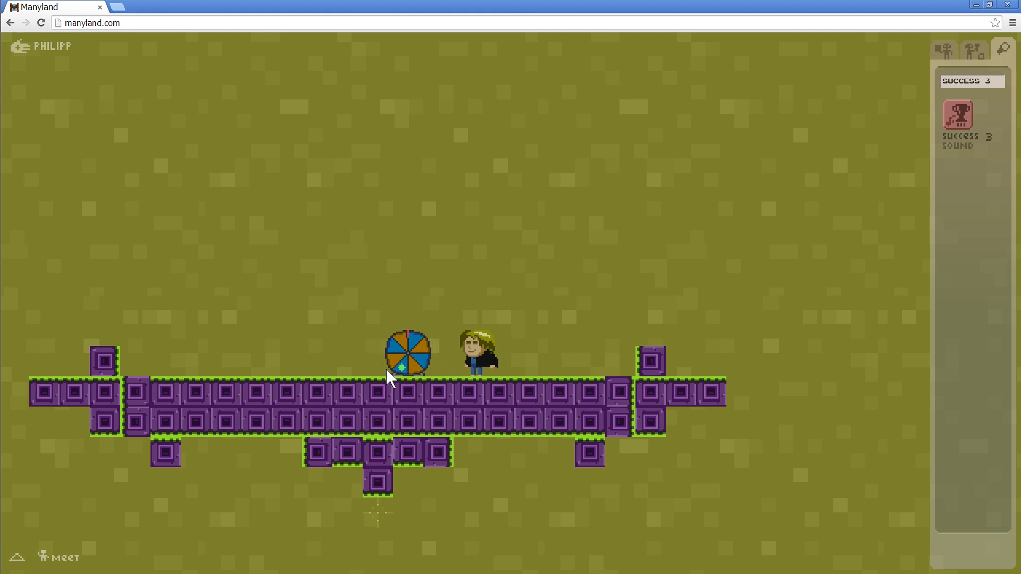
{"action": "mouse_move", "coordinate": [605, 270]}
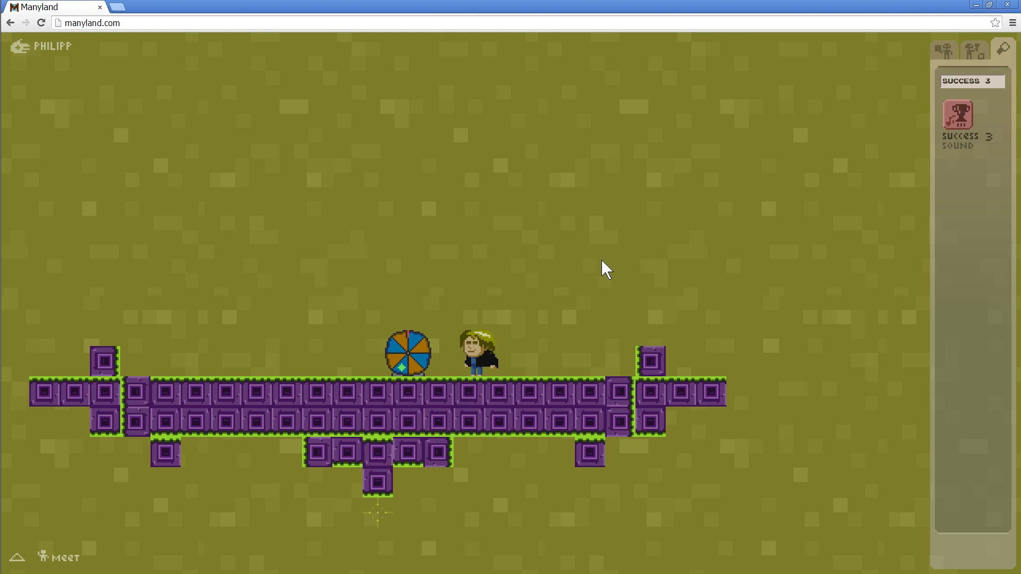
{"action": "mouse_move", "coordinate": [690, 226]}
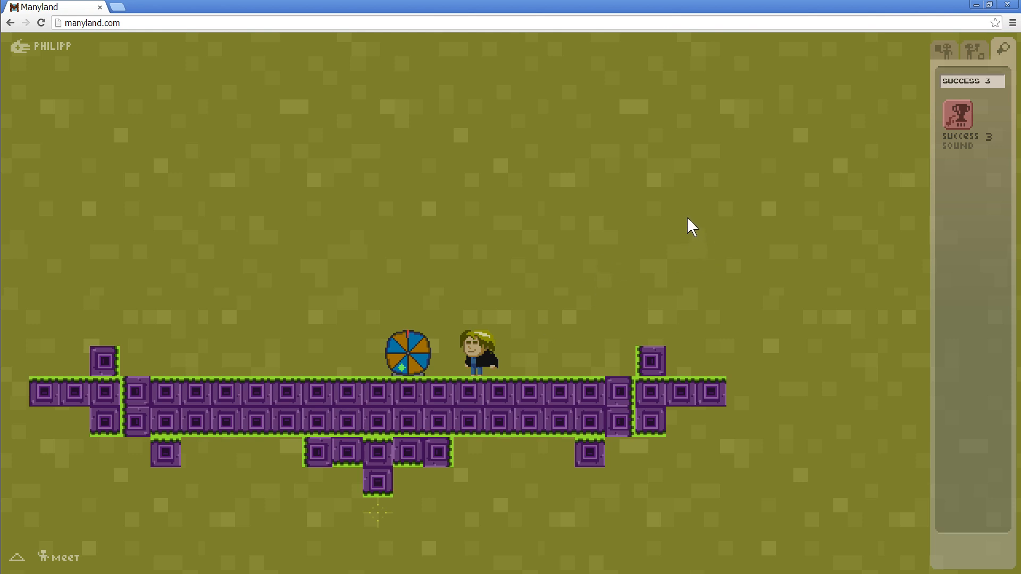